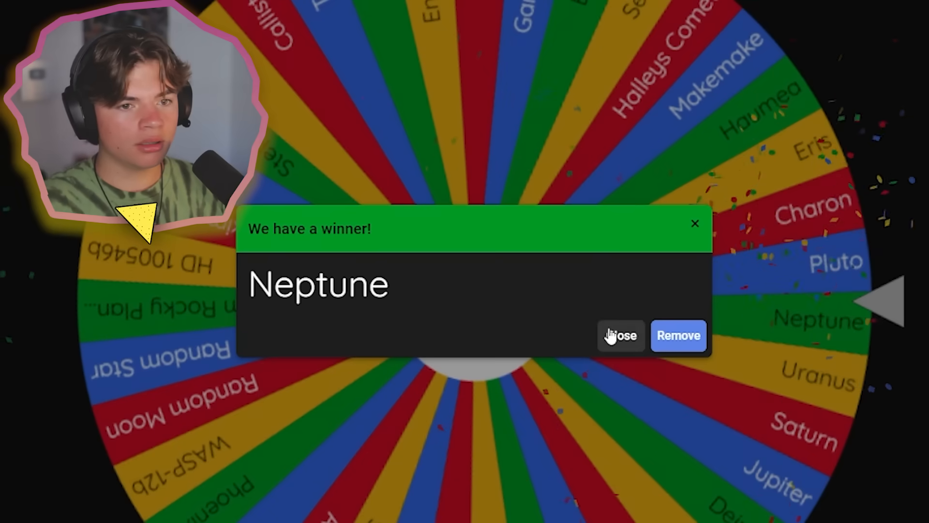
- Close the 'We have a winner!' dialog announcing Neptune
{"action": "left_click", "coordinate": [620, 335]}
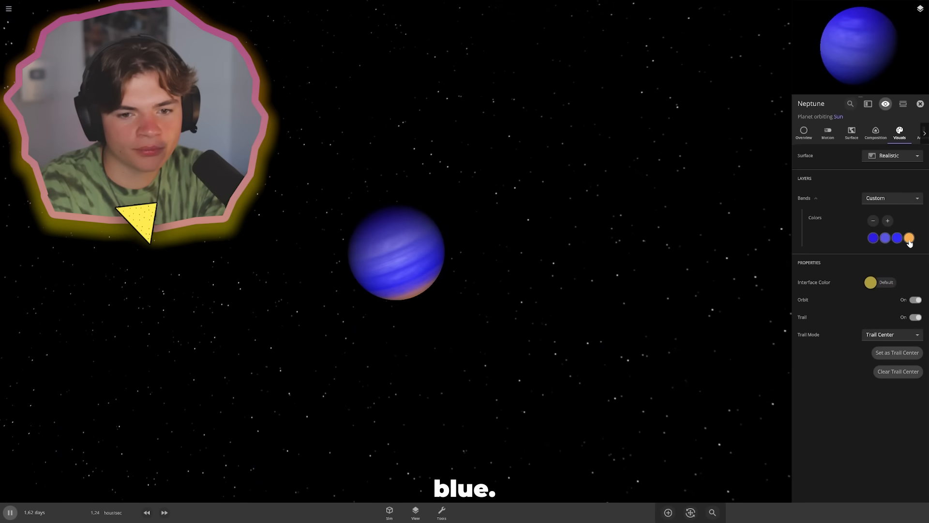
- Change Neptune's remaining orange cloud band swatch to a blue shade
{"action": "left_click", "coordinate": [908, 238]}
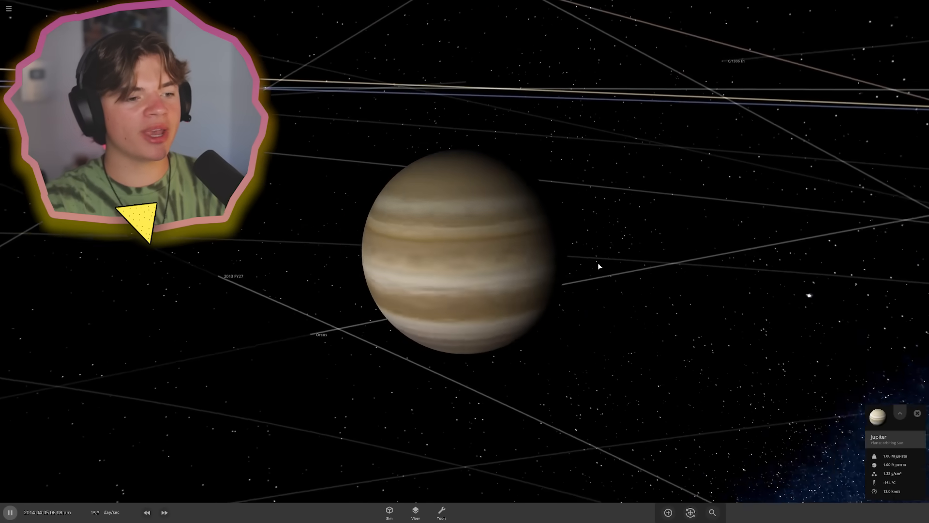
- Give Jupiter an iron and silicate composition with 0% hydrogen
{"action": "left_click", "coordinate": [899, 412]}
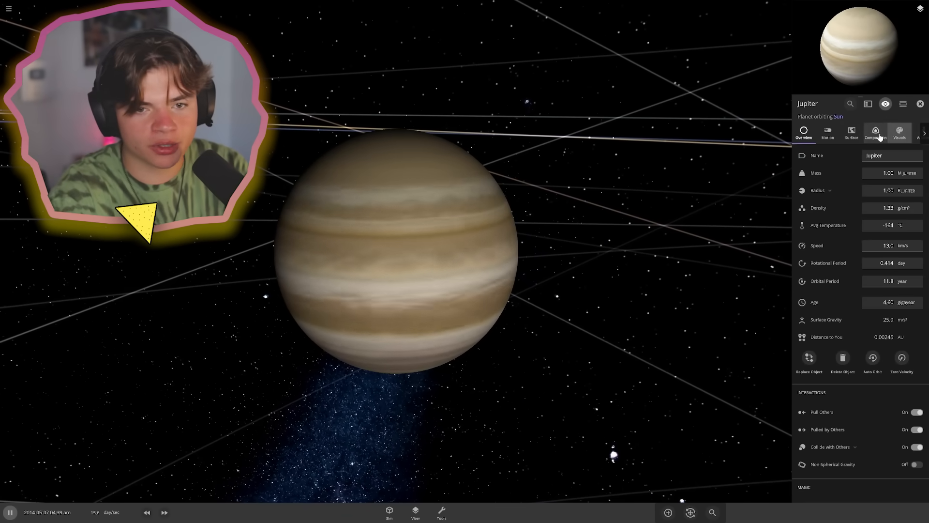
{"action": "left_click", "coordinate": [876, 134]}
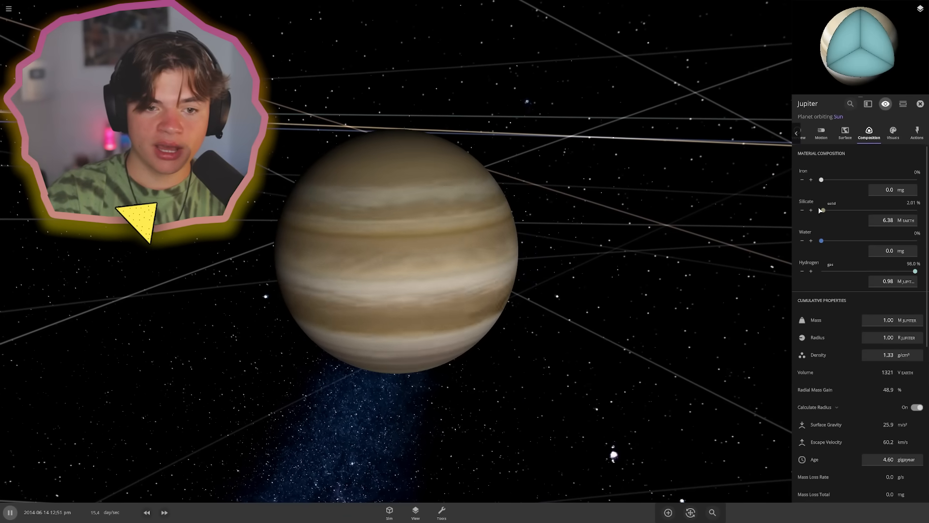
{"action": "left_click_drag", "start_coordinate": [821, 180], "coordinate": [837, 179]}
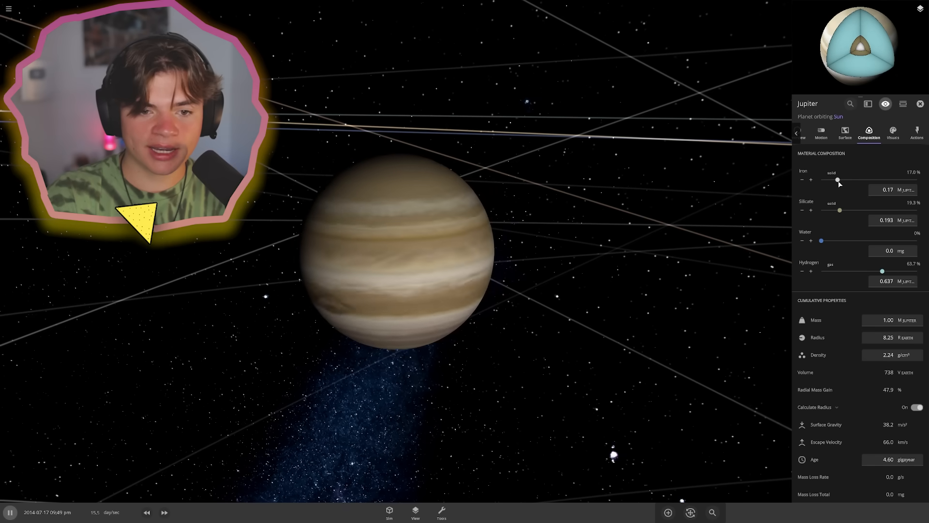
{"action": "left_click_drag", "start_coordinate": [837, 179], "coordinate": [860, 179]}
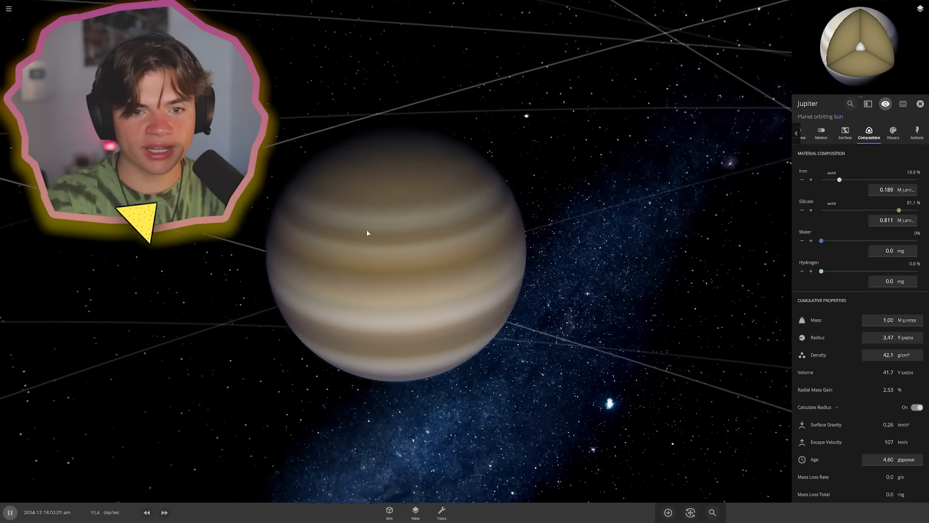
{"action": "left_click", "coordinate": [892, 131]}
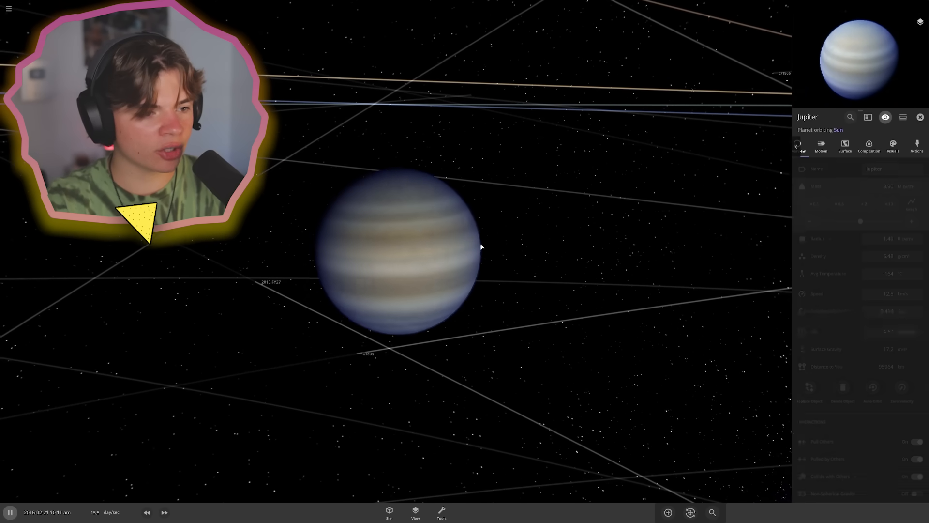
{"action": "left_click", "coordinate": [892, 146]}
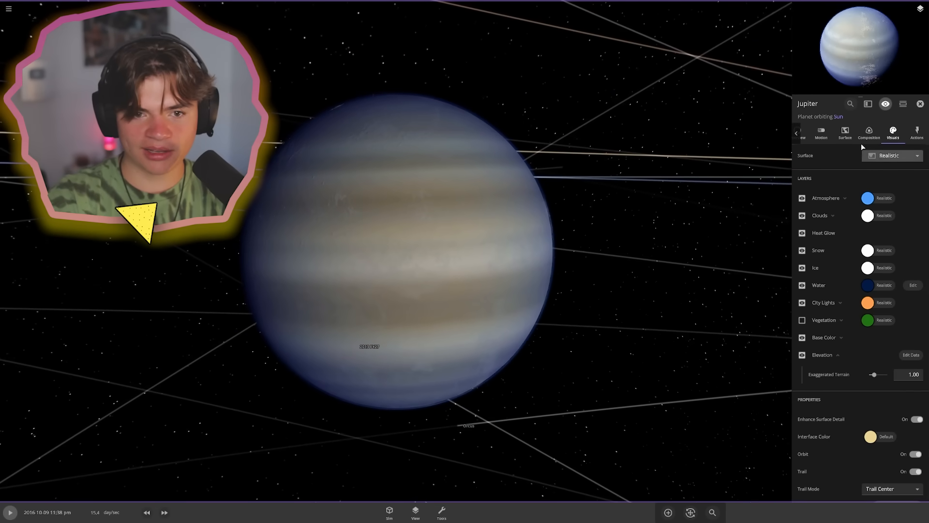
- Raise Jupiter's sea level to cover it in ocean
{"action": "left_click", "coordinate": [843, 132]}
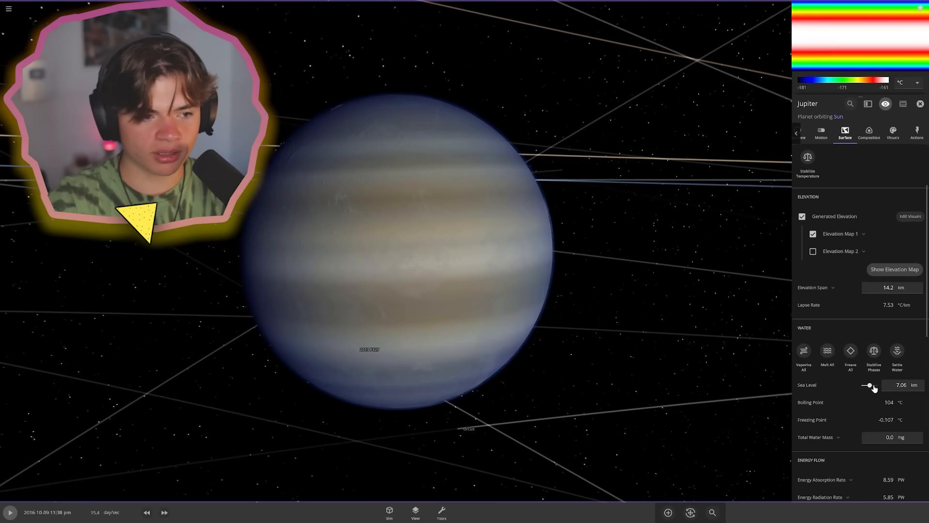
{"action": "left_click_drag", "start_coordinate": [868, 384], "coordinate": [869, 385]}
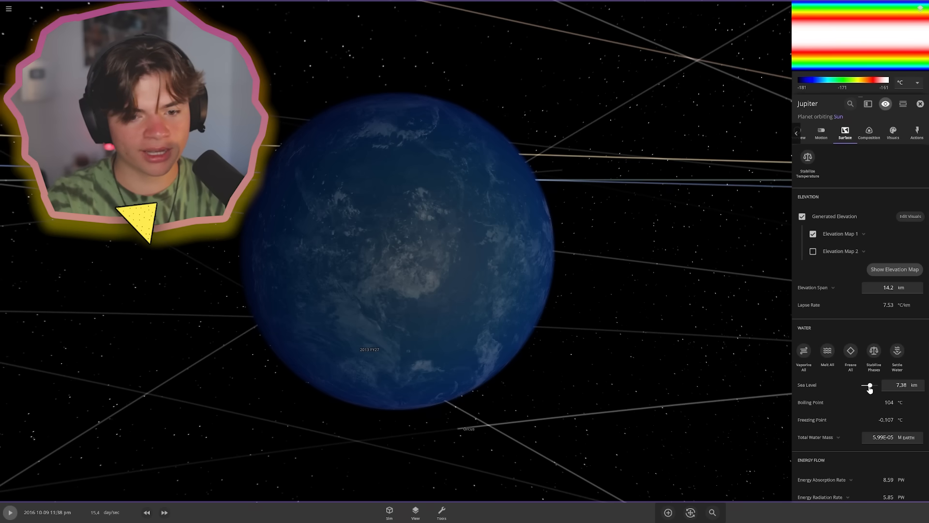
{"action": "left_click", "coordinate": [869, 134]}
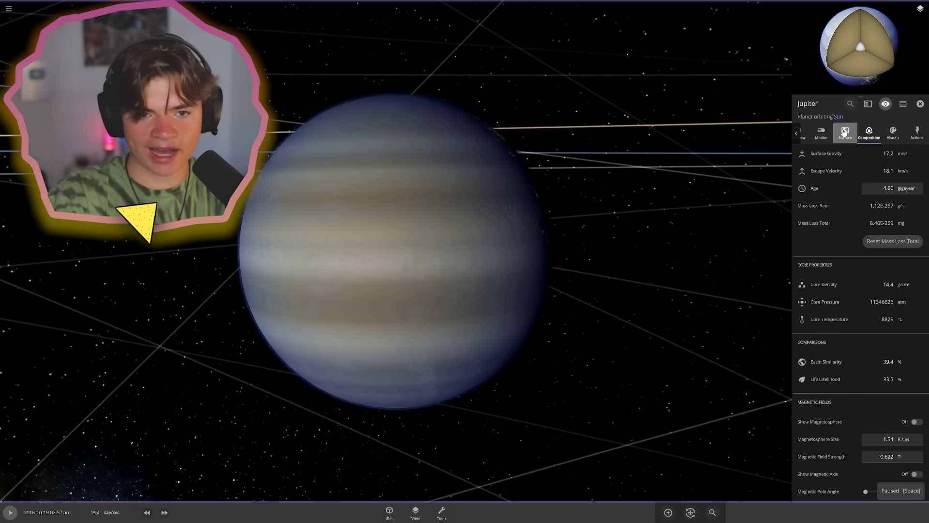
- Set Jupiter's rotational period to 1 day and average temperature to 14 °C
{"action": "left_click", "coordinate": [820, 132]}
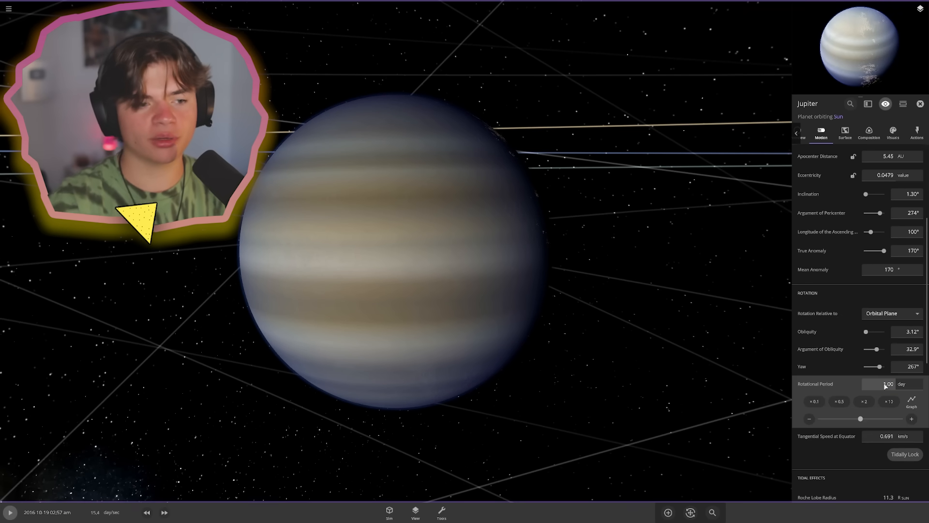
{"action": "mouse_move", "coordinate": [884, 384]}
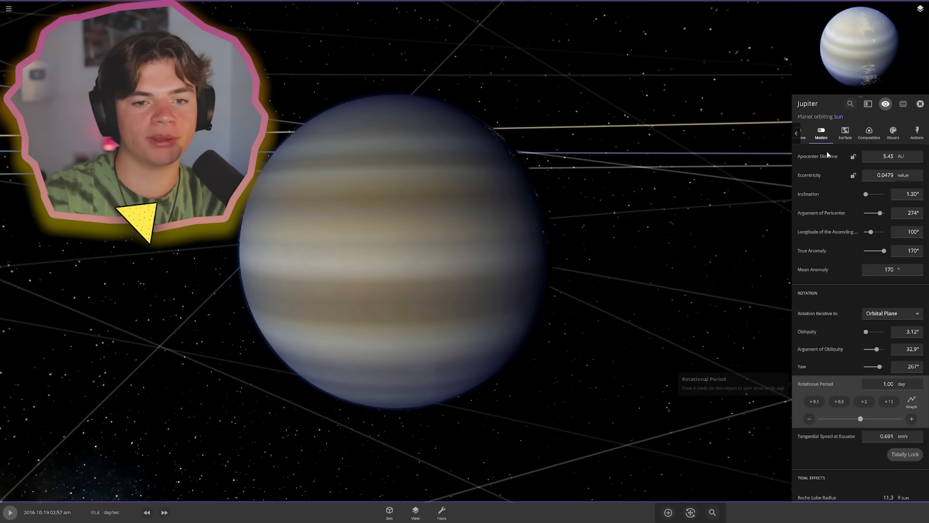
{"action": "left_click", "coordinate": [845, 131]}
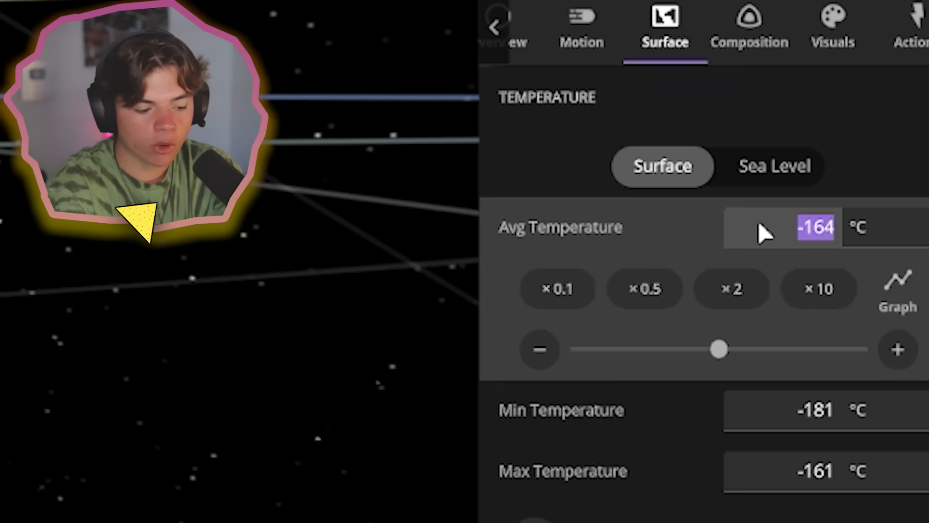
{"action": "type", "text": "14.0"}
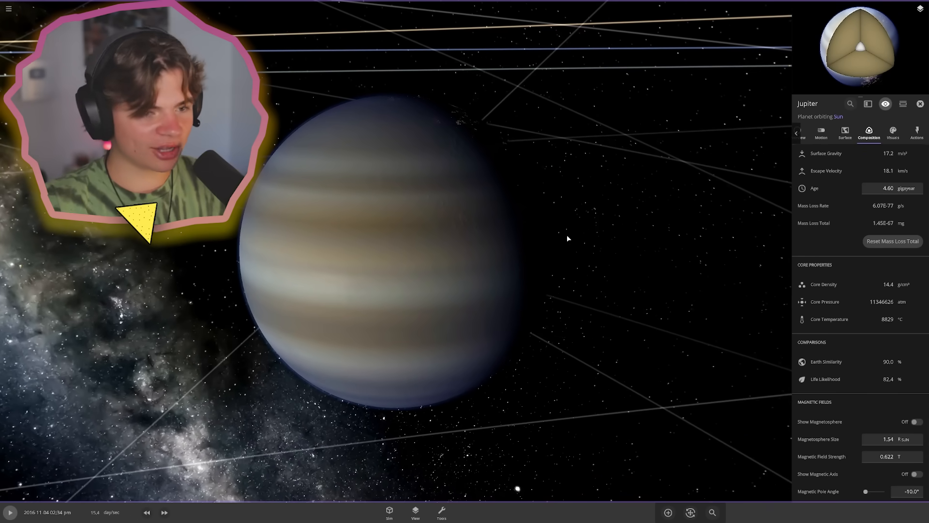
{"action": "left_click", "coordinate": [893, 132]}
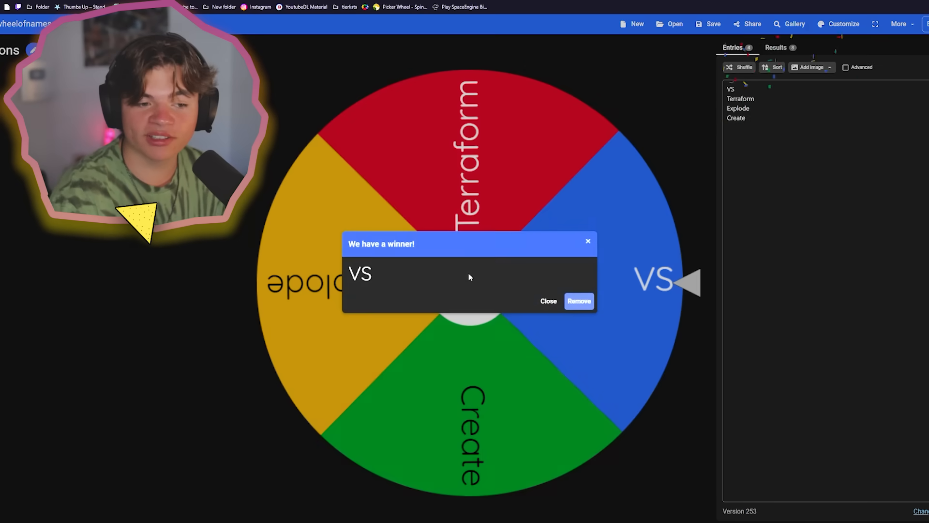
- Dismiss the VS result, spin the celestial-object wheel, and close the Europa announcement
{"action": "left_click", "coordinate": [547, 301]}
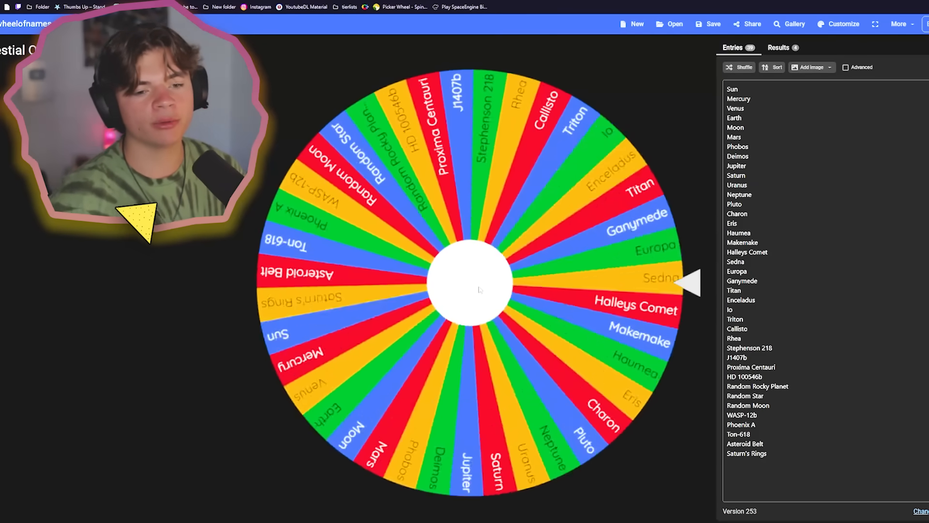
{"action": "left_click", "coordinate": [480, 289]}
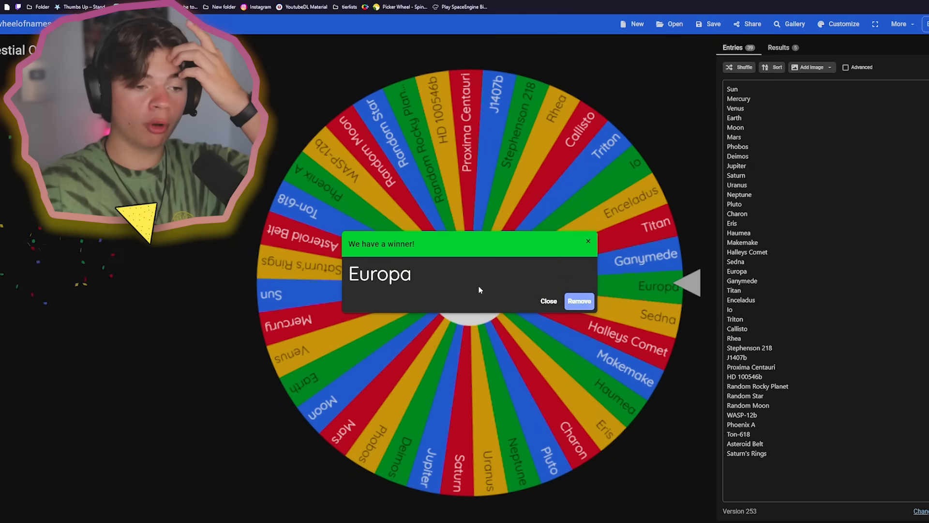
{"action": "left_click", "coordinate": [548, 301]}
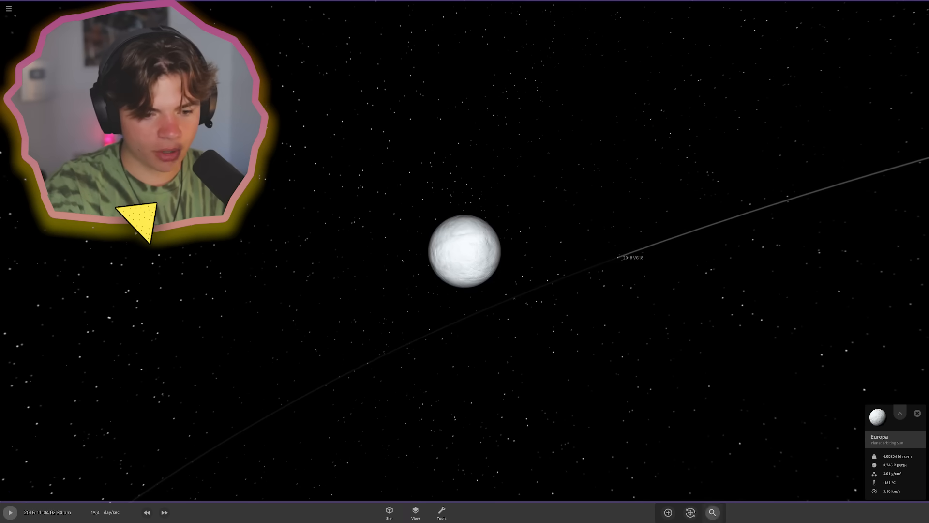
- Raise the simulation speed several steps to watch fragments circle Europa
{"action": "left_click", "coordinate": [668, 512]}
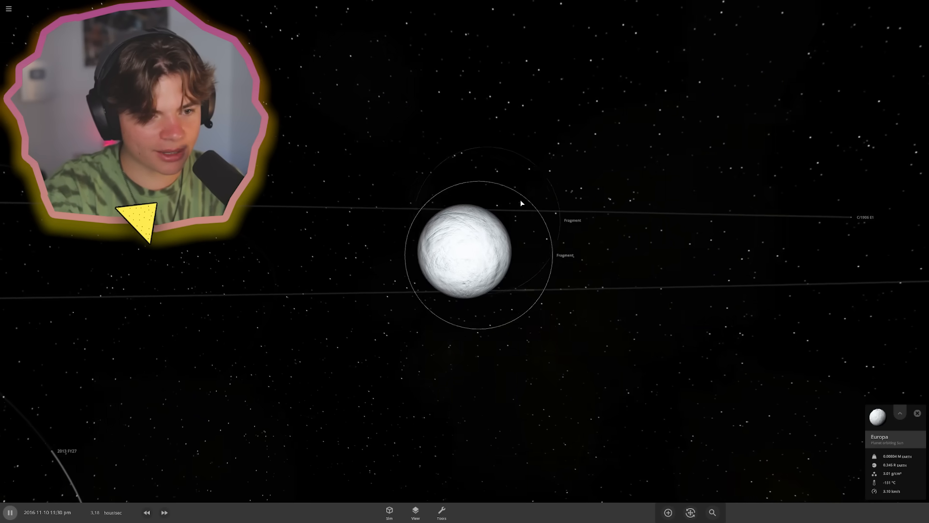
{"action": "left_click", "coordinate": [164, 512]}
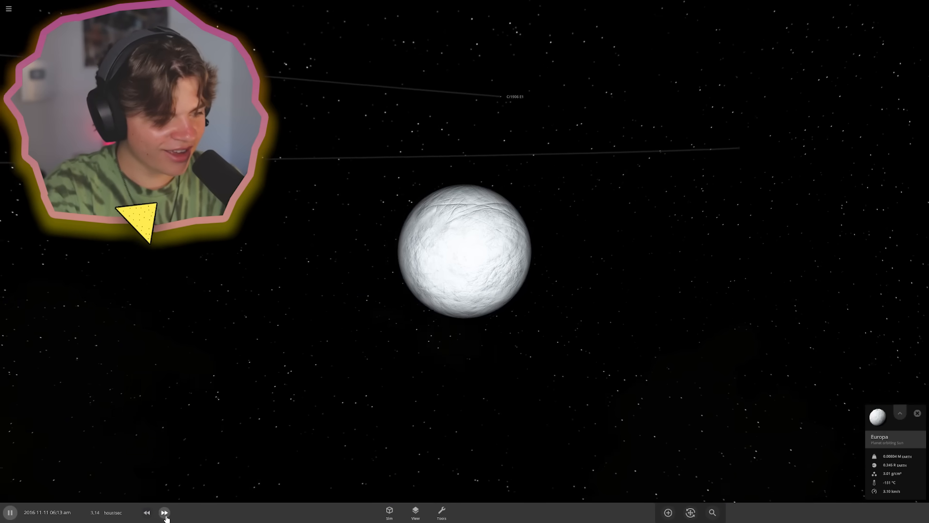
{"action": "left_click", "coordinate": [164, 512]}
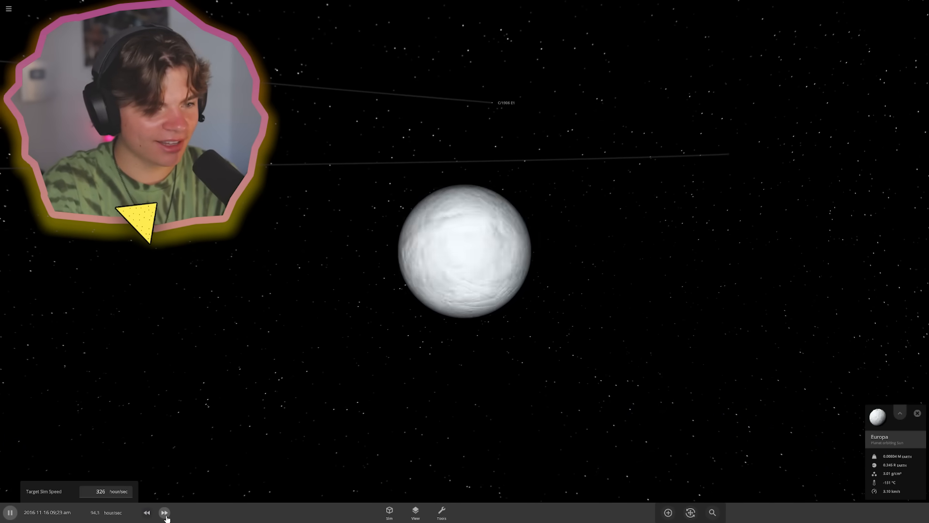
{"action": "left_click", "coordinate": [164, 512]}
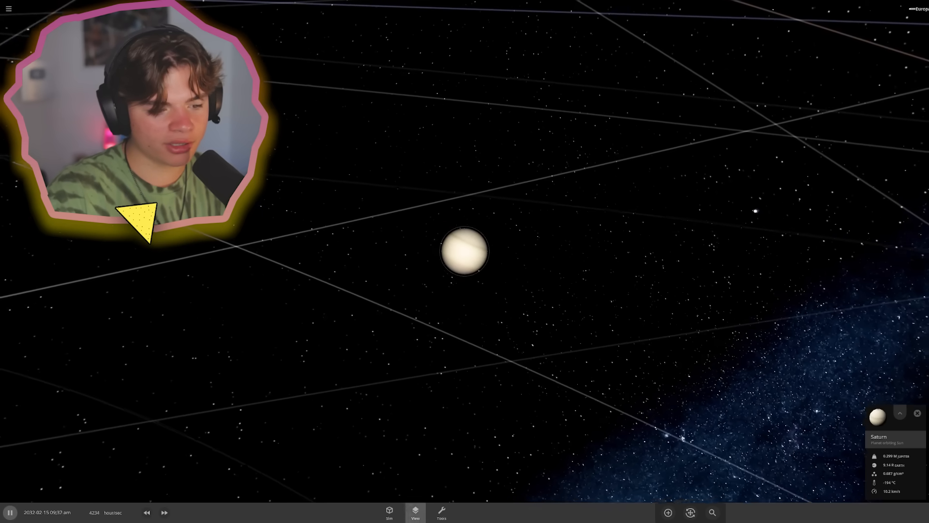
- Fast-forward the simulation repeatedly to watch the debris cloud near the Sun
{"action": "left_click", "coordinate": [667, 512]}
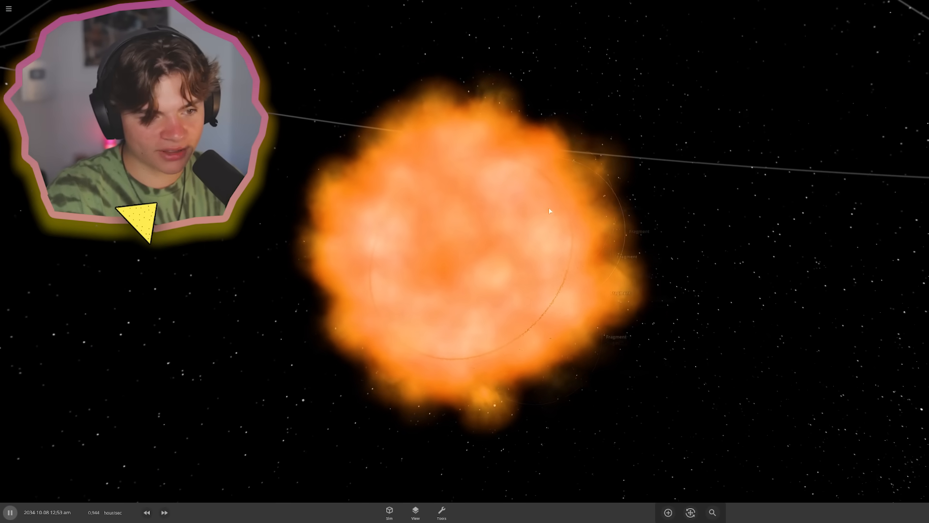
{"action": "left_click", "coordinate": [164, 512]}
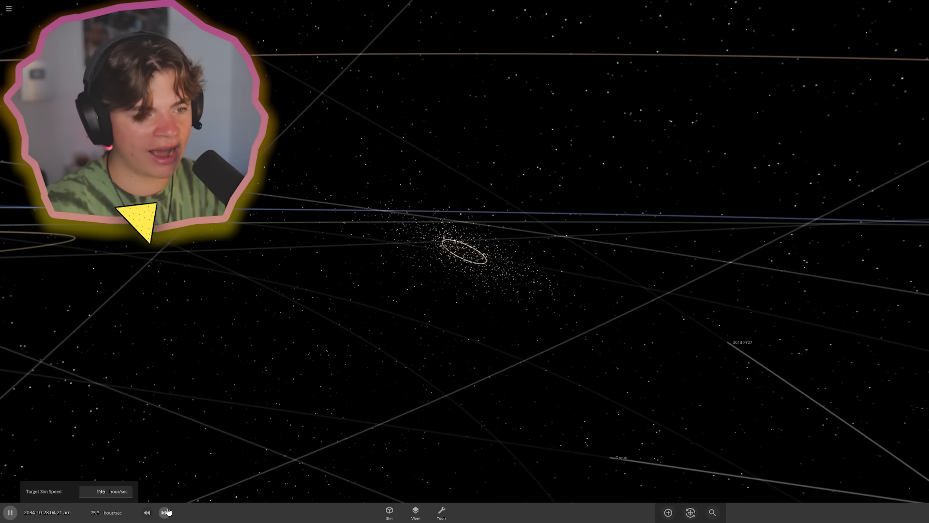
{"action": "left_click", "coordinate": [166, 512]}
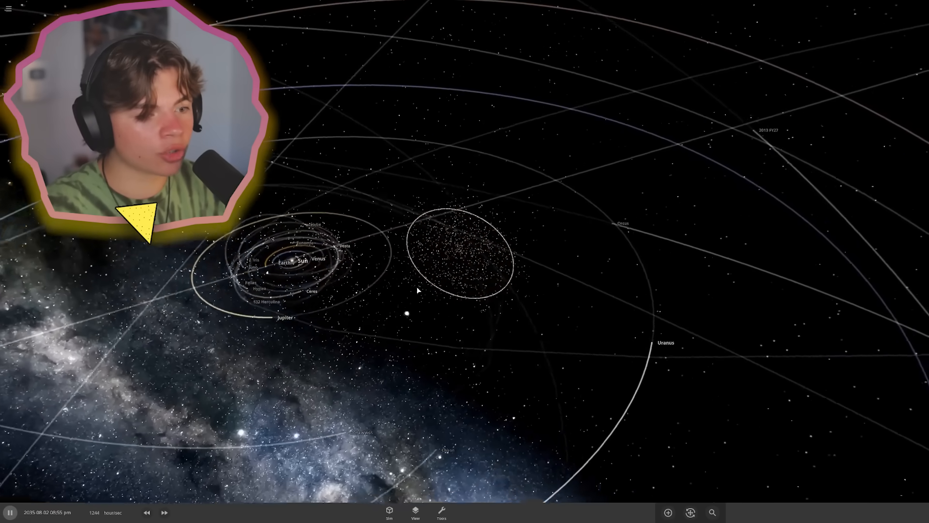
{"action": "left_click", "coordinate": [165, 512]}
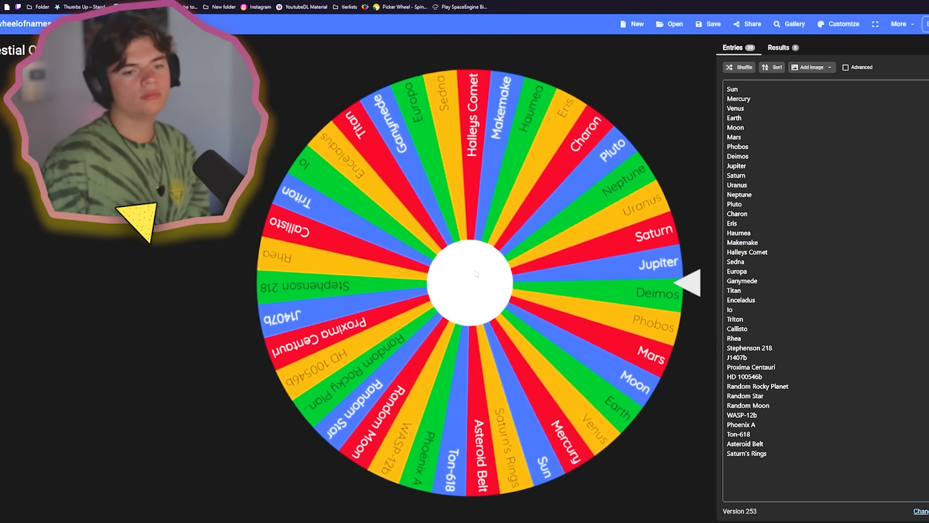
- Spin the celestial-object wheel for the next challenge body
{"action": "left_click", "coordinate": [471, 275]}
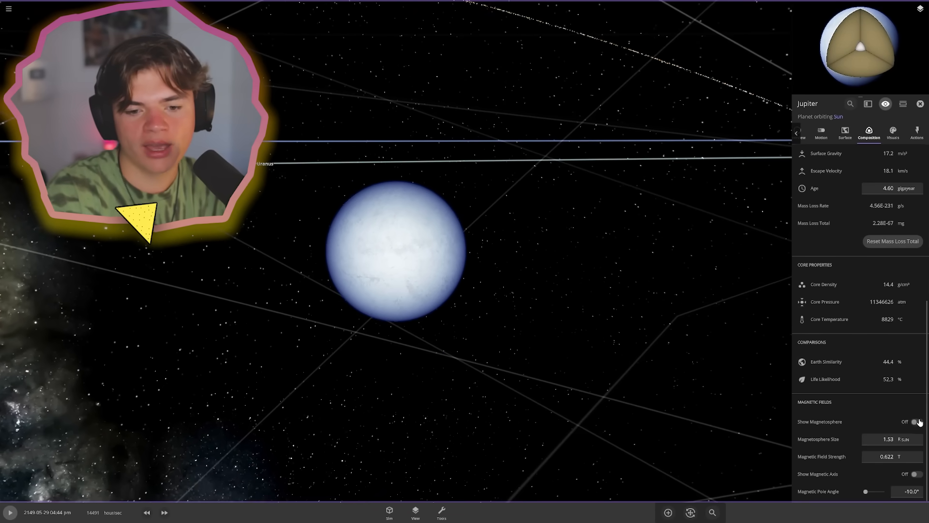
- Smash the pale planet with an object from the Add panel, then fast-forward time
{"action": "left_click", "coordinate": [667, 512]}
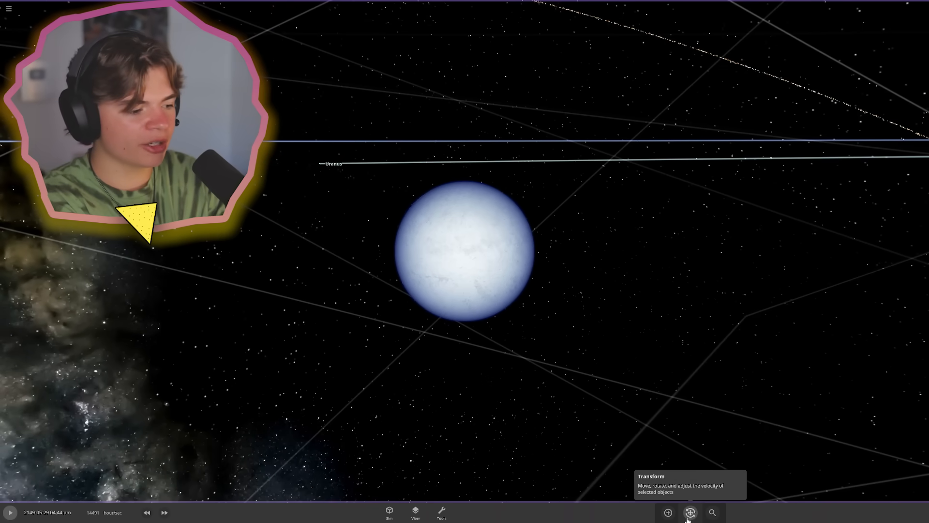
{"action": "left_click", "coordinate": [667, 512]}
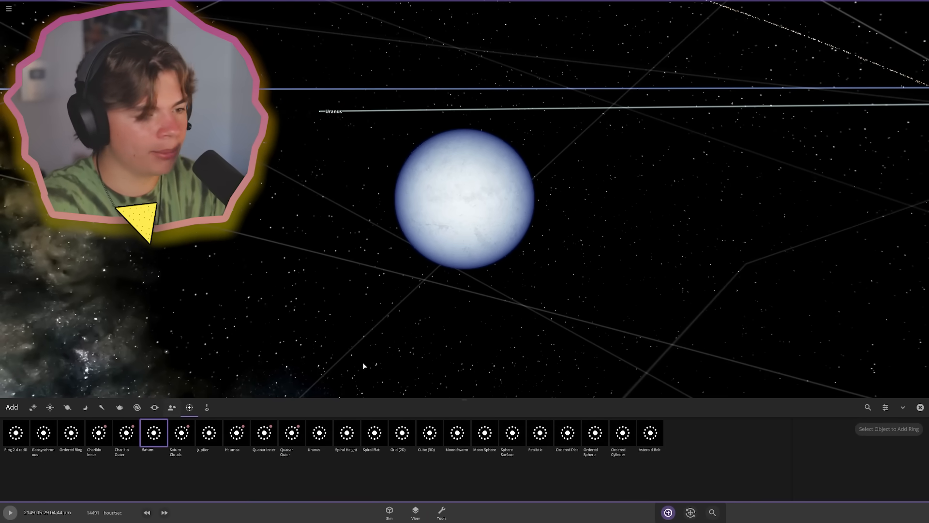
{"action": "left_click", "coordinate": [440, 511]}
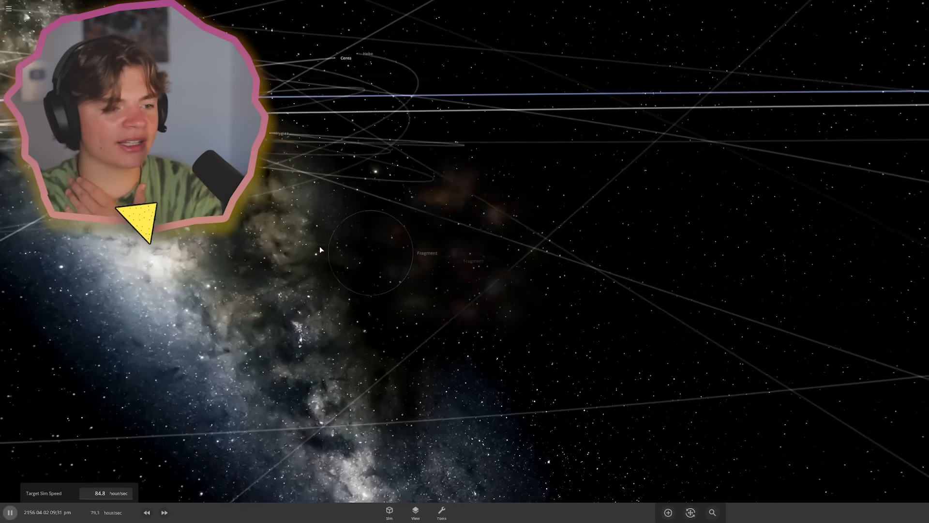
{"action": "left_click", "coordinate": [164, 511]}
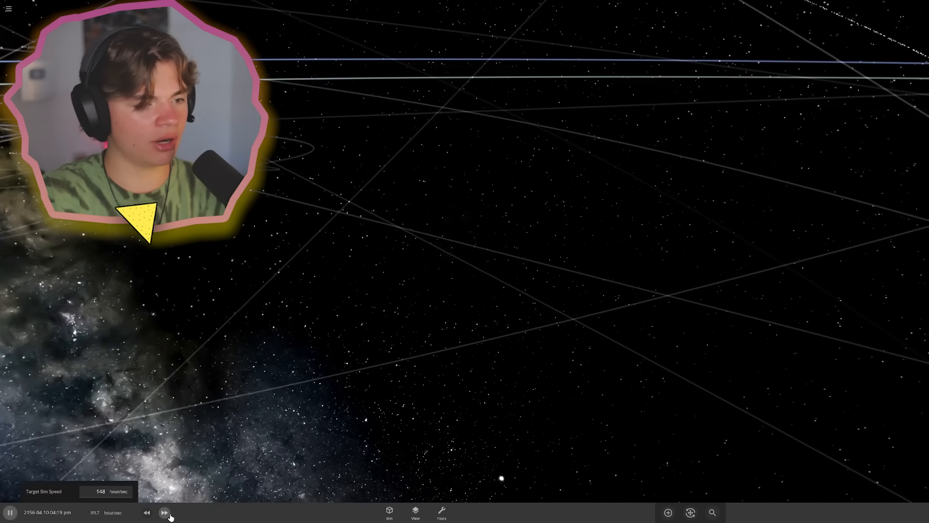
{"action": "left_click", "coordinate": [164, 511]}
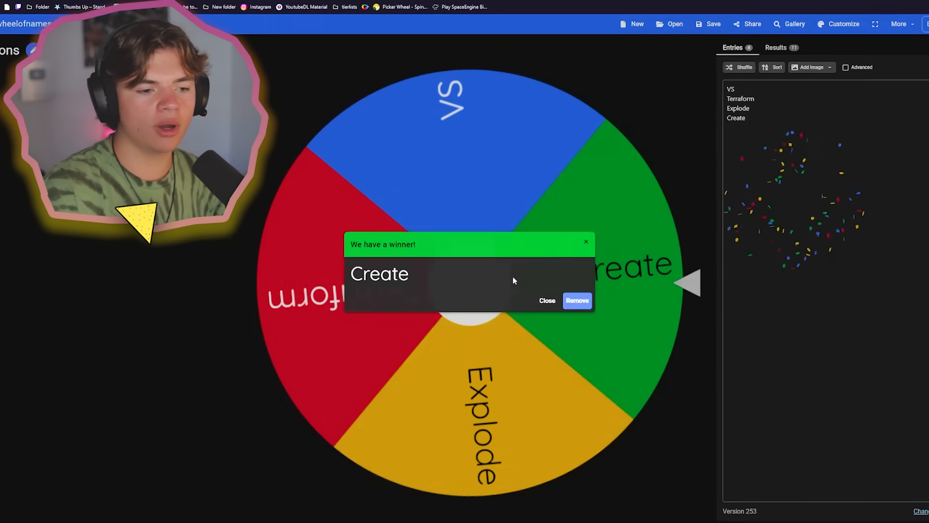
- Close the winner popup announcing Create on the action wheel
{"action": "left_click", "coordinate": [546, 301]}
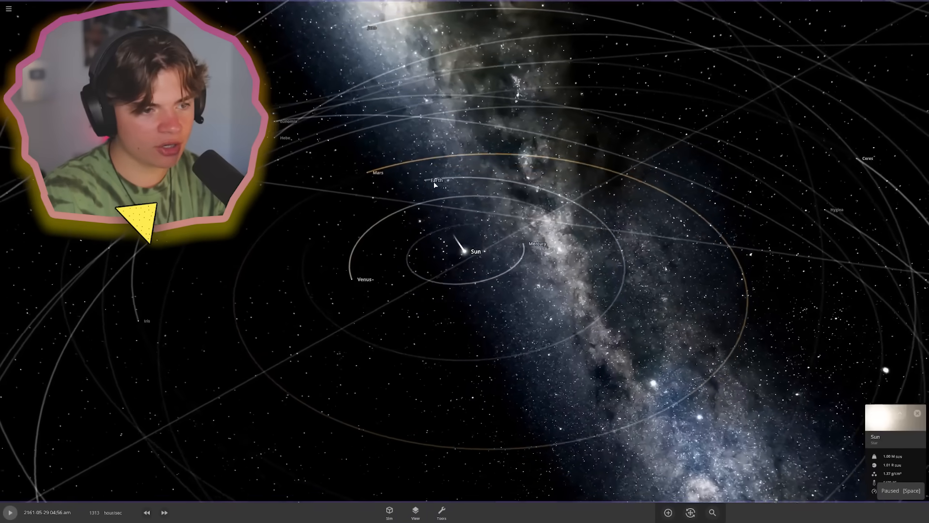
- Add a new planet and set its Mass and Radius to 1.00
{"action": "left_click", "coordinate": [668, 512]}
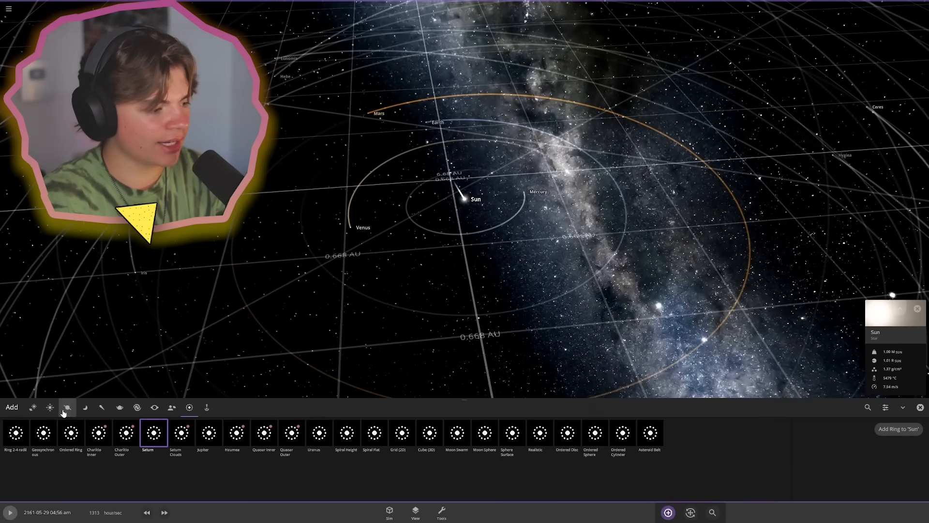
{"action": "left_click", "coordinate": [68, 407]}
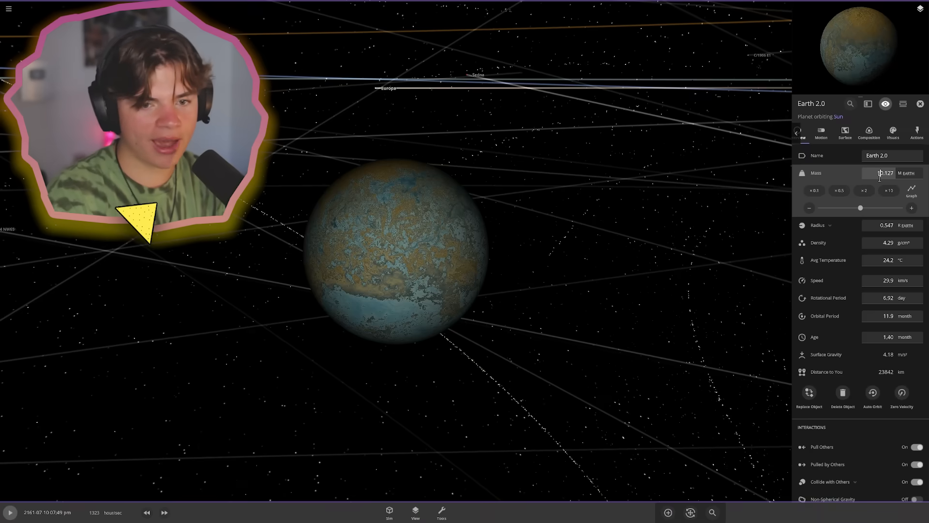
{"action": "triple_click", "coordinate": [883, 173]}
{"action": "type", "text": "1"}
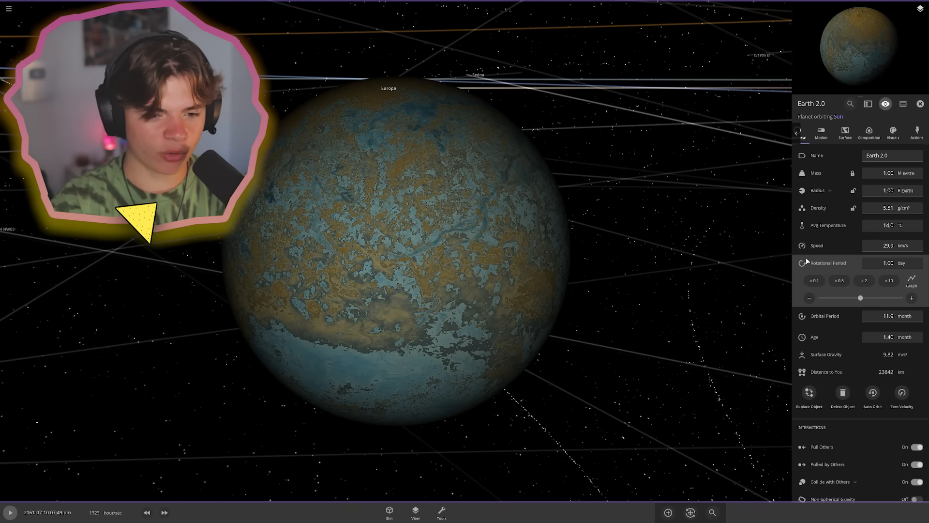
- Raise the planet's Sea Level in Surface settings to flood most land
{"action": "left_click", "coordinate": [821, 131]}
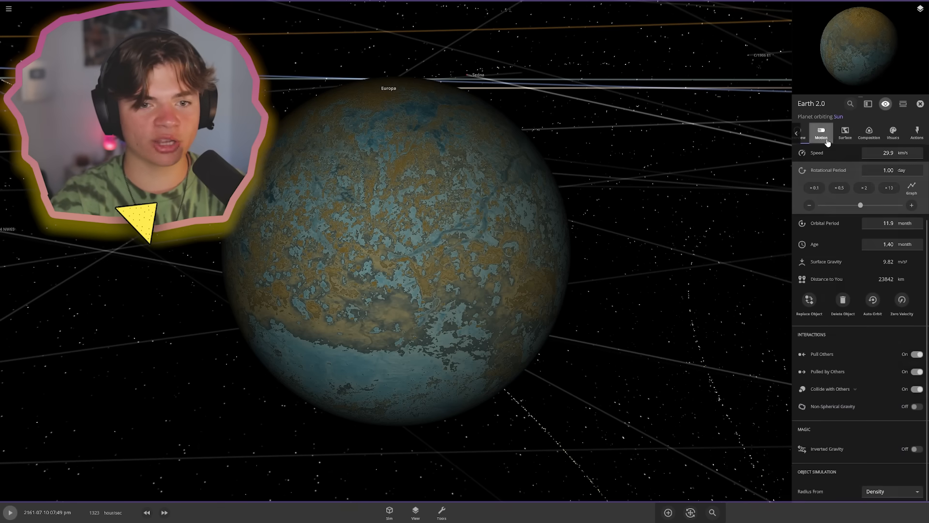
{"action": "left_click", "coordinate": [821, 132]}
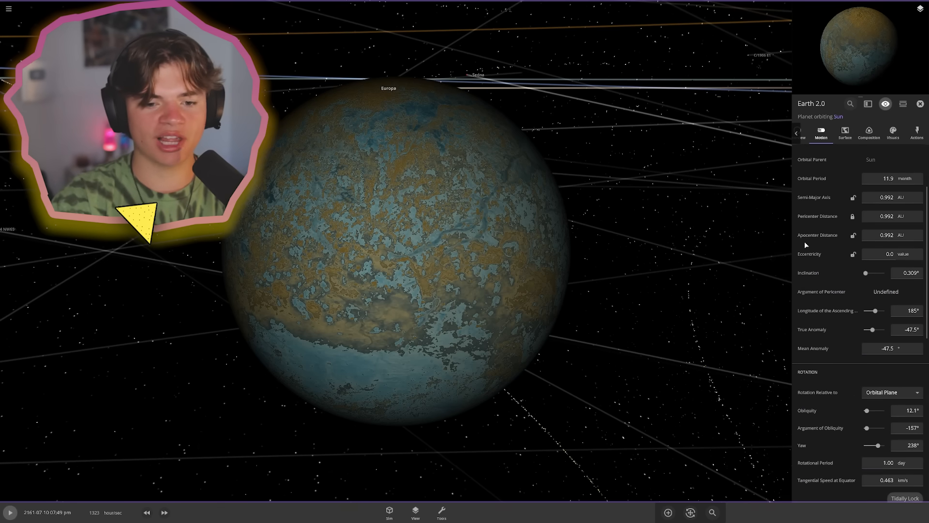
{"action": "left_click", "coordinate": [845, 132]}
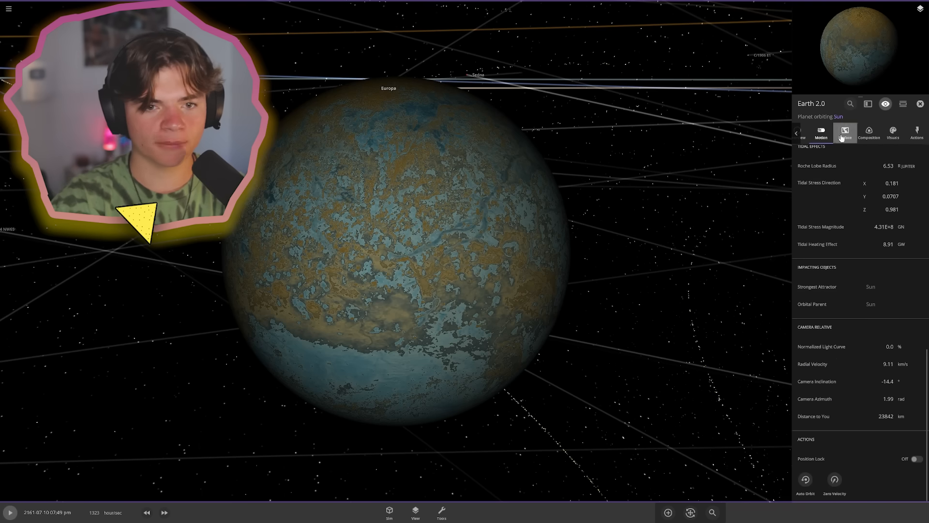
{"action": "left_click", "coordinate": [844, 132]}
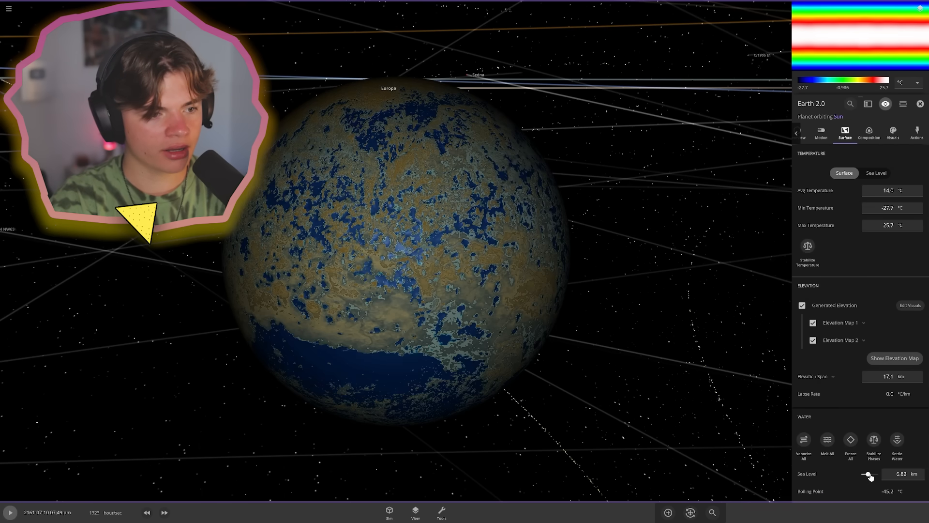
{"action": "left_click_drag", "start_coordinate": [869, 476], "coordinate": [867, 476]}
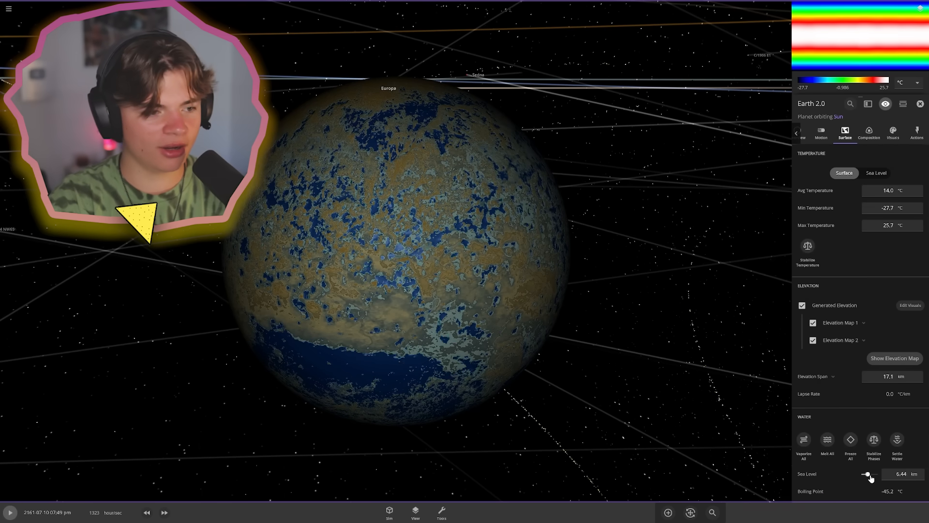
{"action": "left_click_drag", "start_coordinate": [866, 473], "coordinate": [869, 473]}
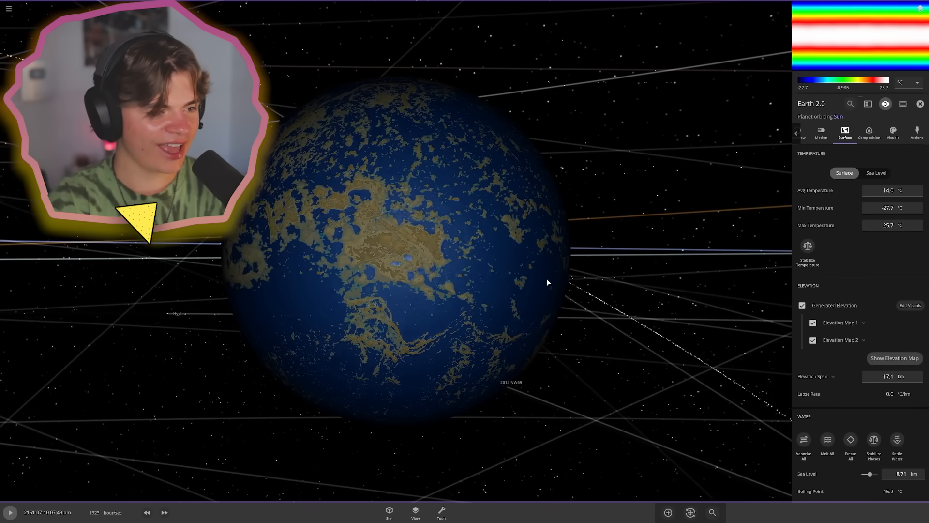
- Set the planet's Base Color and add atmosphere, reaching 99.8% Earth similarity
{"action": "left_click", "coordinate": [892, 133]}
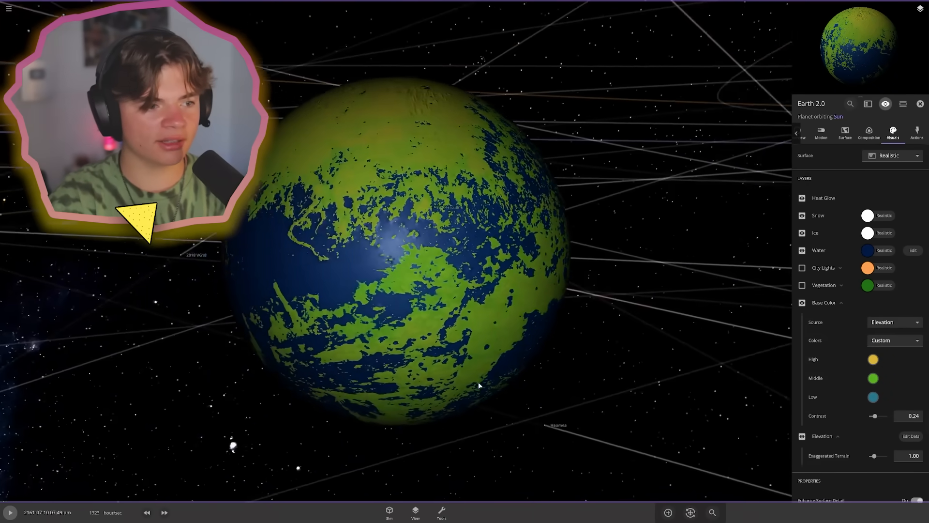
{"action": "left_click", "coordinate": [844, 133]}
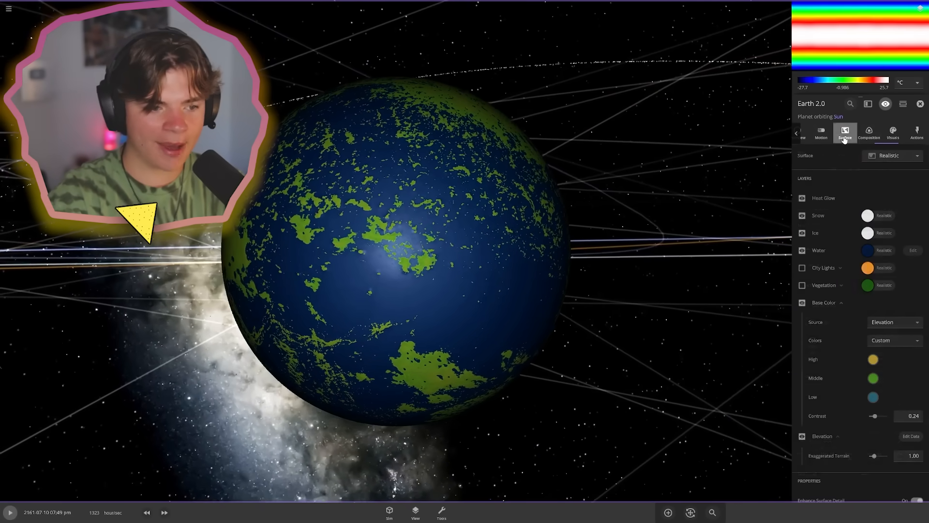
{"action": "scroll", "scroll_direction": "down", "scroll_amount": 3}
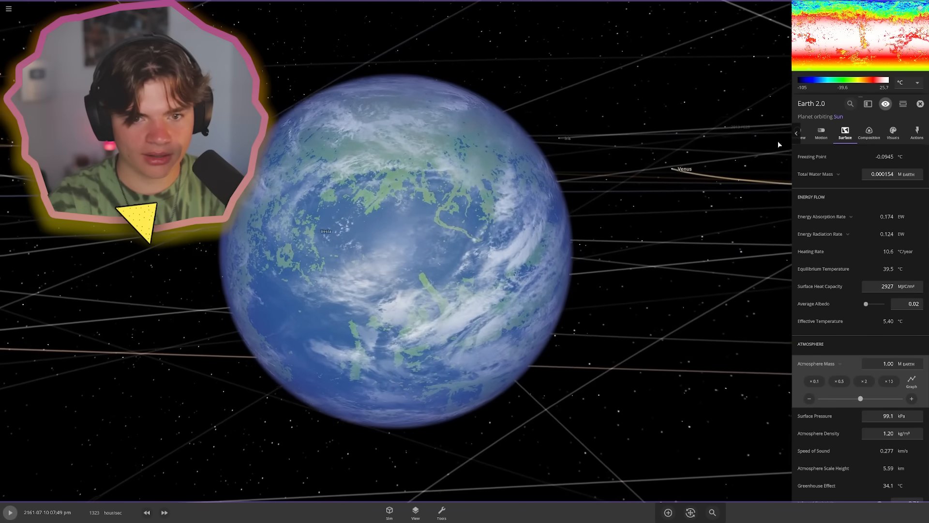
{"action": "left_click", "coordinate": [892, 134]}
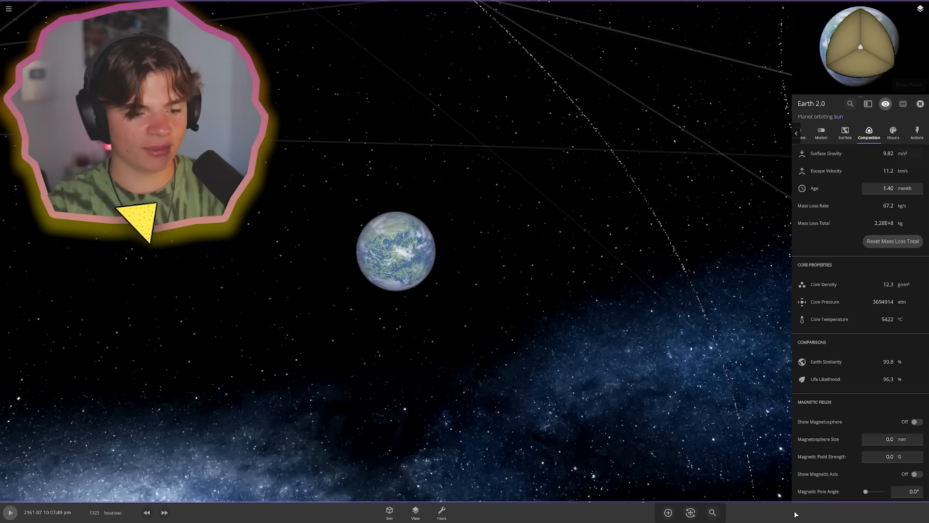
{"action": "left_click", "coordinate": [668, 512]}
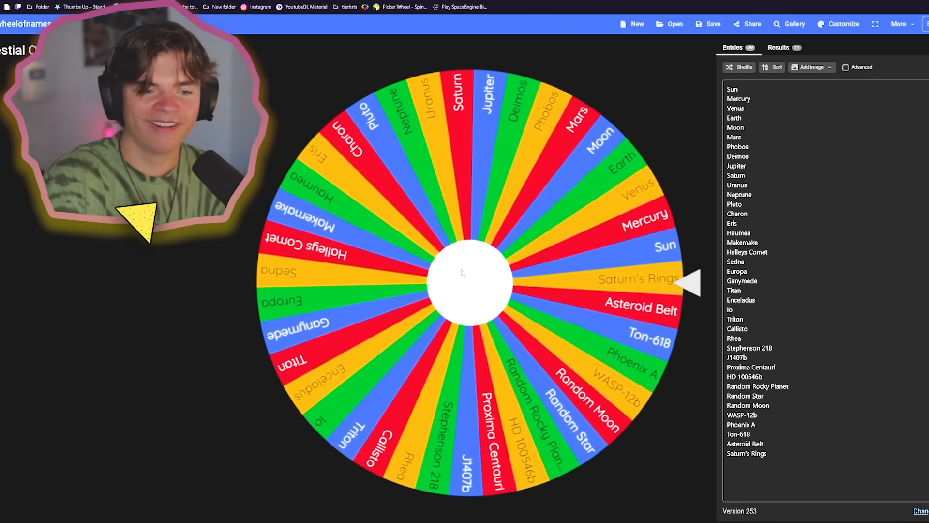
- Spin the celestial-object wheel to choose the next body
{"action": "left_click", "coordinate": [470, 282]}
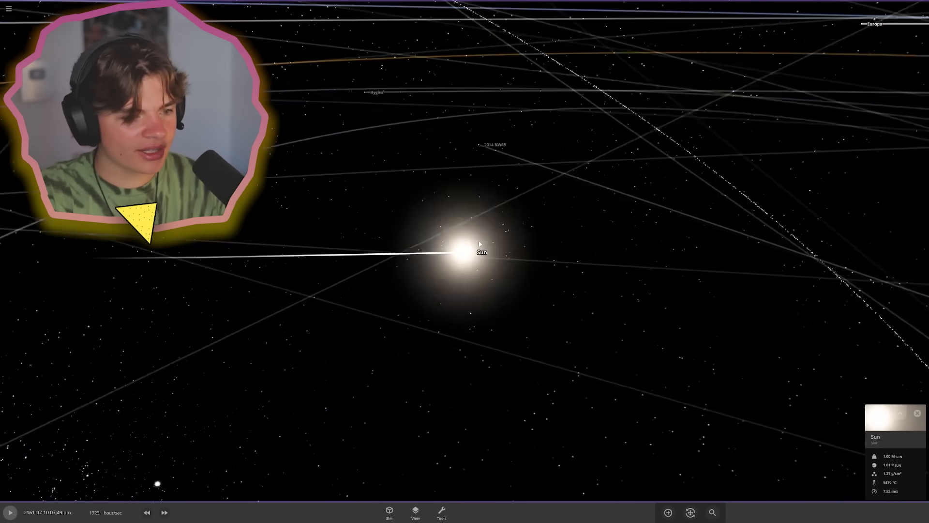
- Search the Add catalogue for 'wa' and place WASP-12 b orbiting the Sun
{"action": "left_click", "coordinate": [667, 512]}
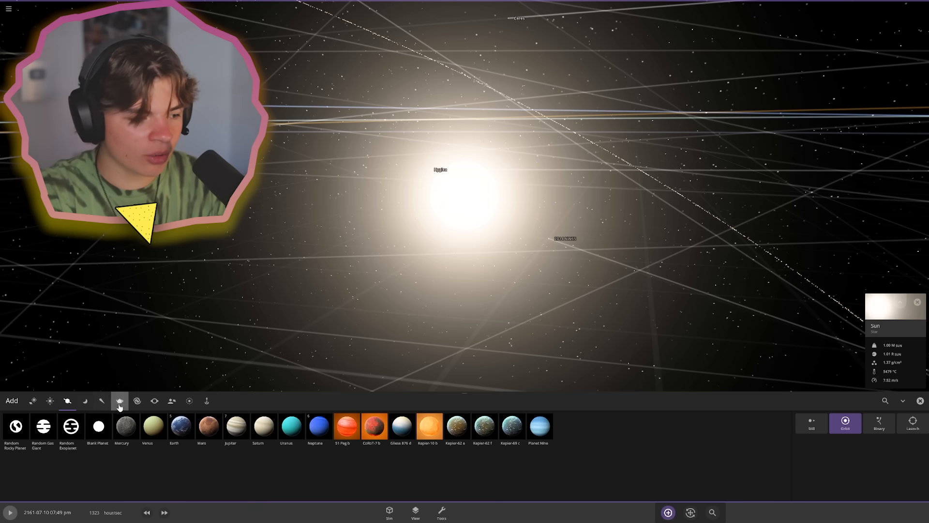
{"action": "left_click", "coordinate": [885, 400]}
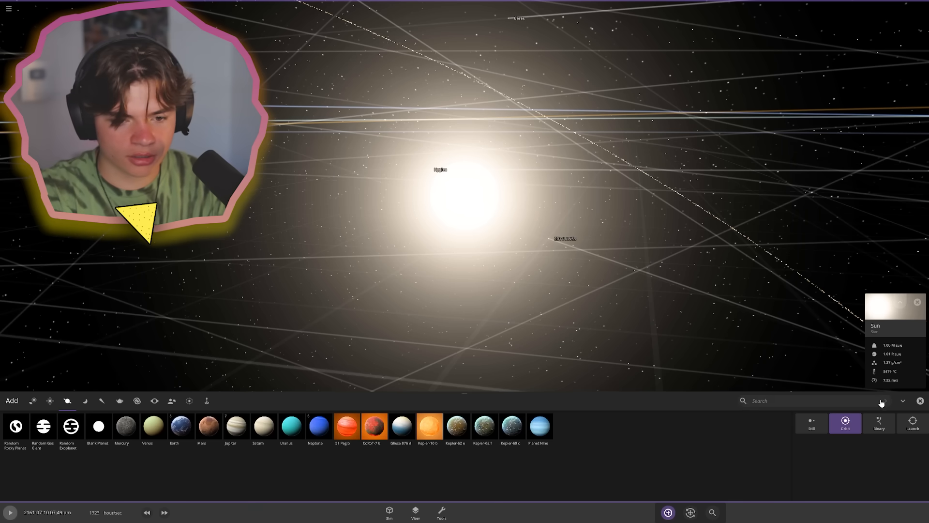
{"action": "type", "text": "wasp-12 b"}
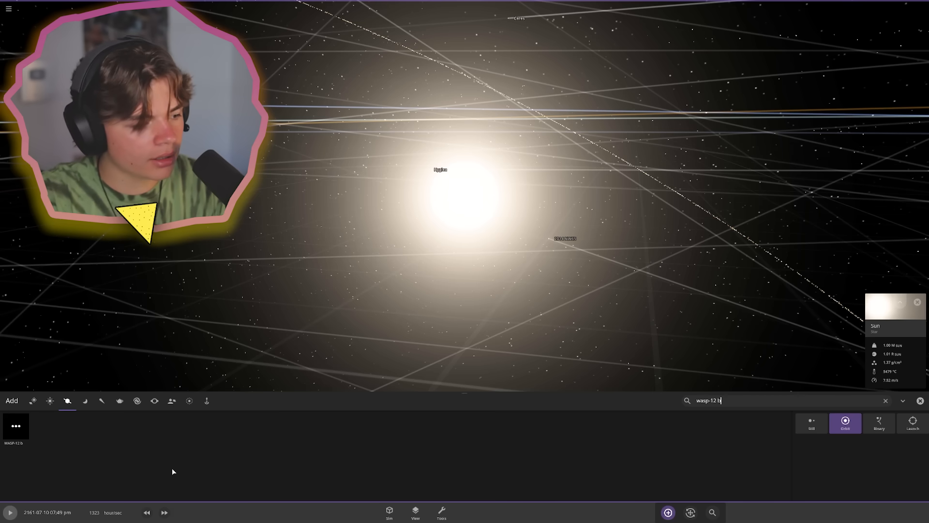
{"action": "left_click", "coordinate": [16, 426]}
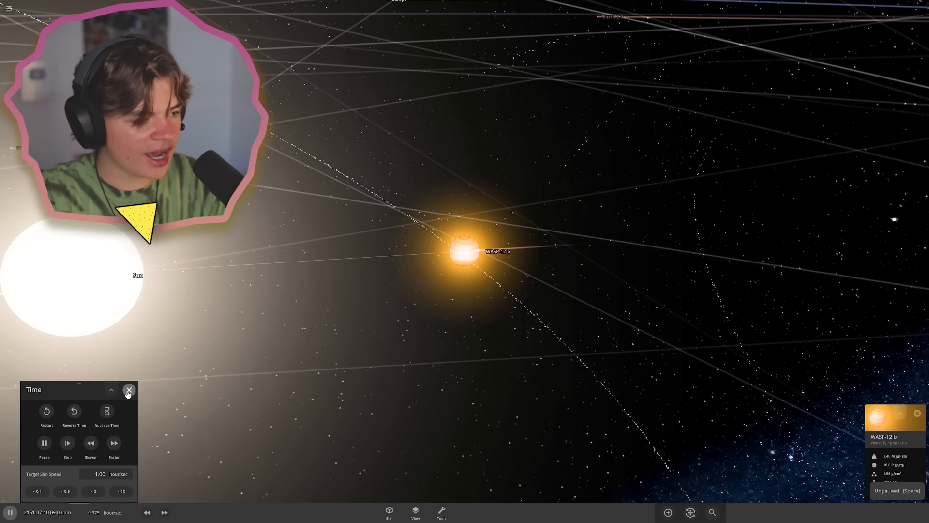
- Close the time controls and raise simulation speed five times as the Sun turns blue-white
{"action": "left_click", "coordinate": [129, 390]}
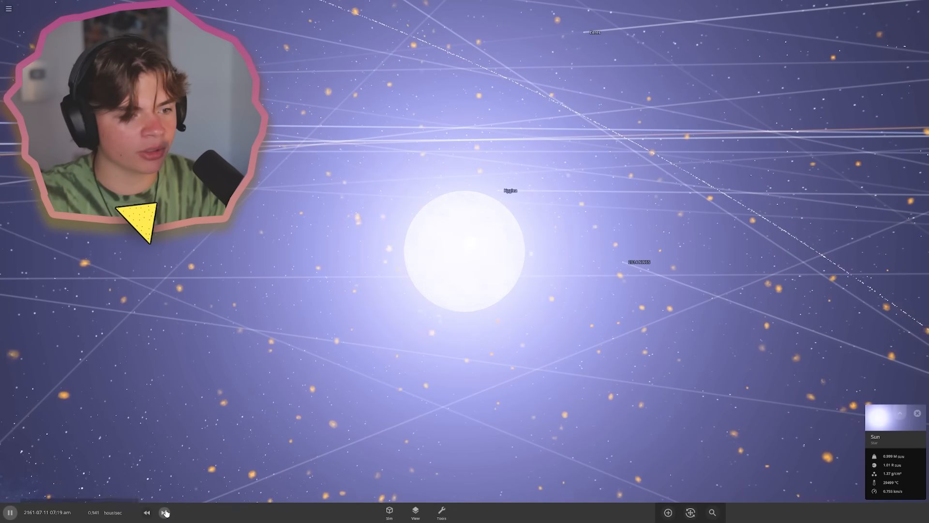
{"action": "left_click", "coordinate": [164, 512]}
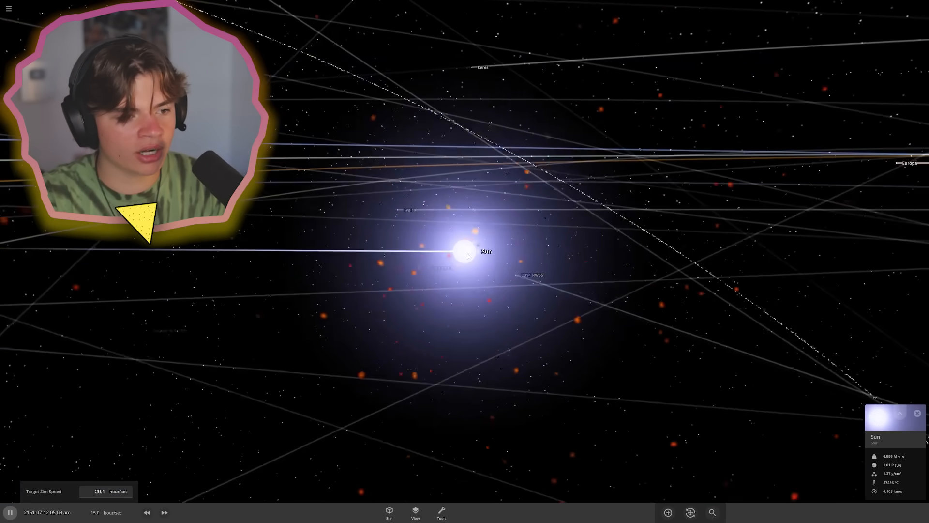
{"action": "left_click", "coordinate": [164, 512]}
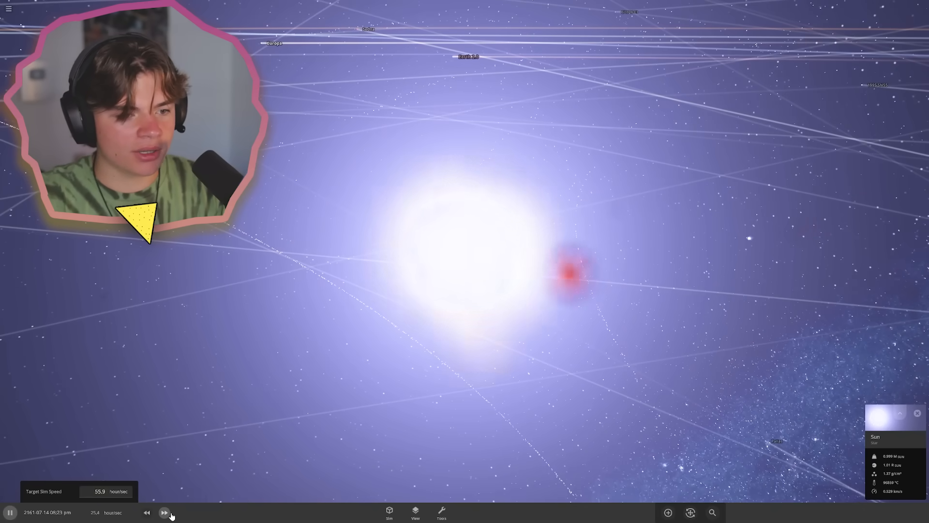
{"action": "left_click", "coordinate": [164, 512]}
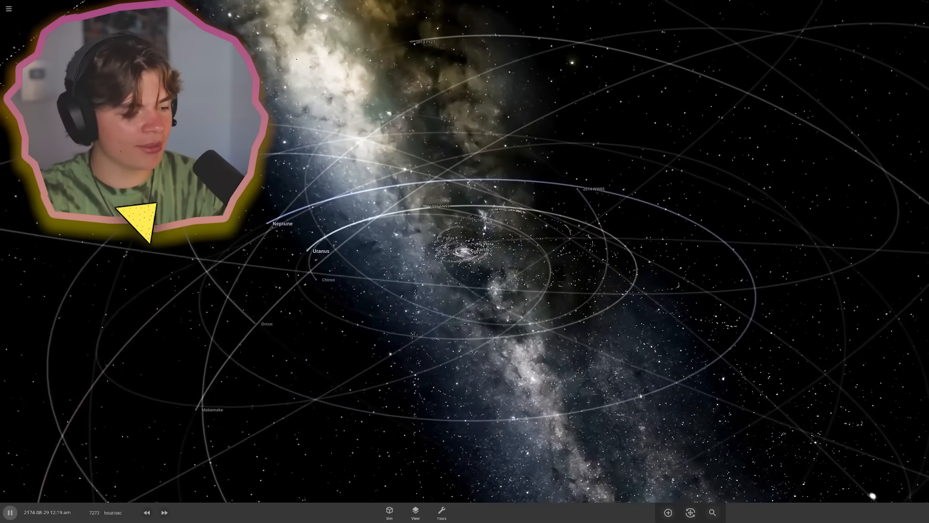
{"action": "left_click", "coordinate": [164, 512]}
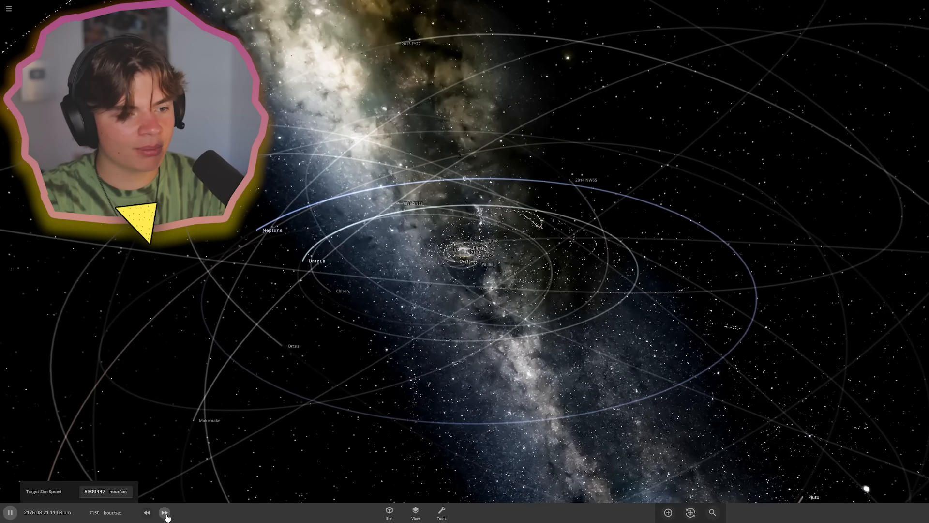
{"action": "left_click", "coordinate": [164, 512]}
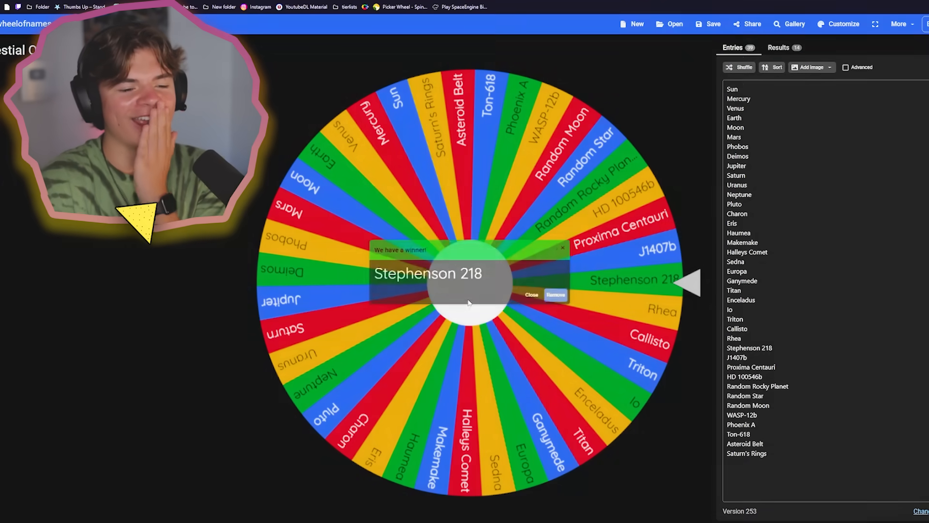
- Dismiss the Stephenson 218 winner result
{"action": "left_click", "coordinate": [531, 295]}
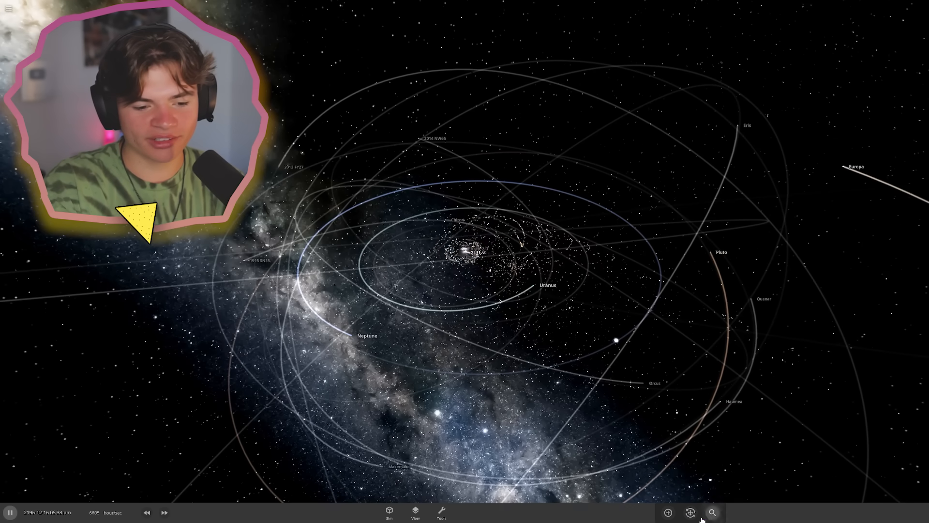
- Search the star catalogue for 'st' and place Stephenson 2-18
{"action": "left_click", "coordinate": [667, 512]}
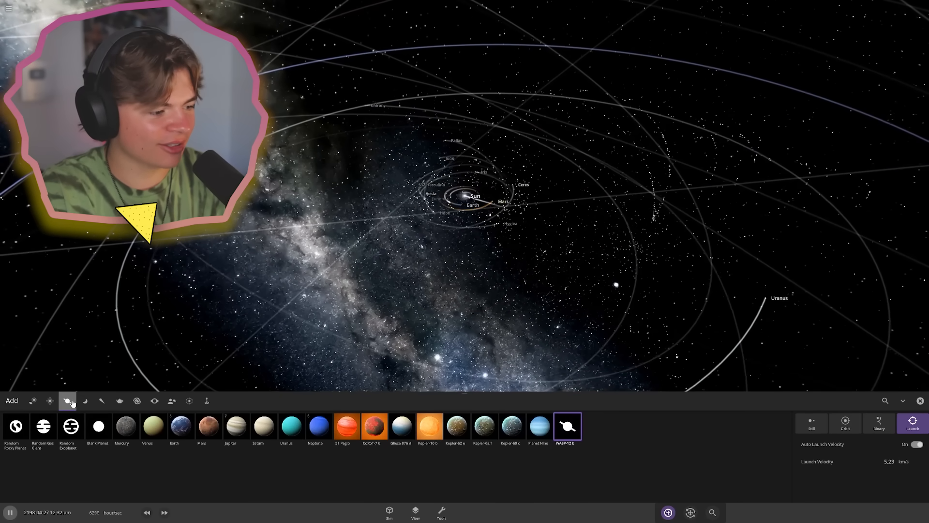
{"action": "left_click", "coordinate": [50, 401]}
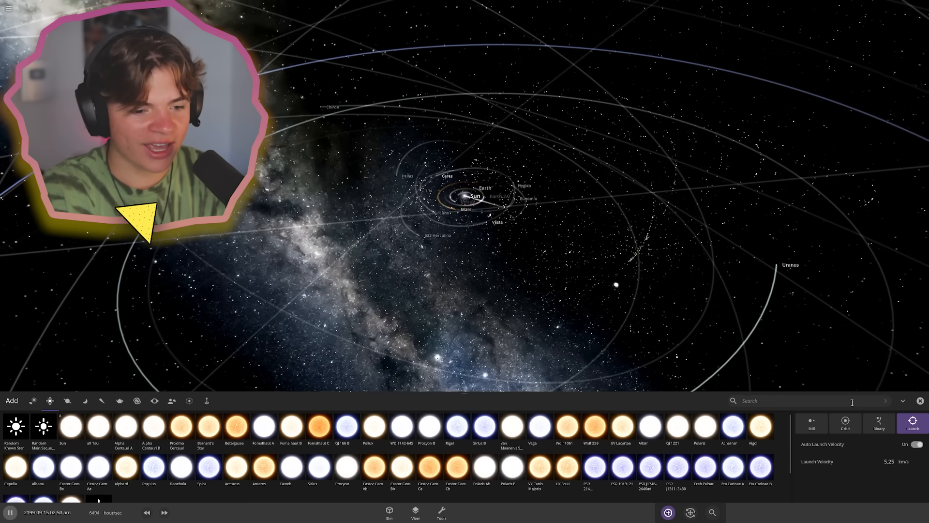
{"action": "type", "text": "st"}
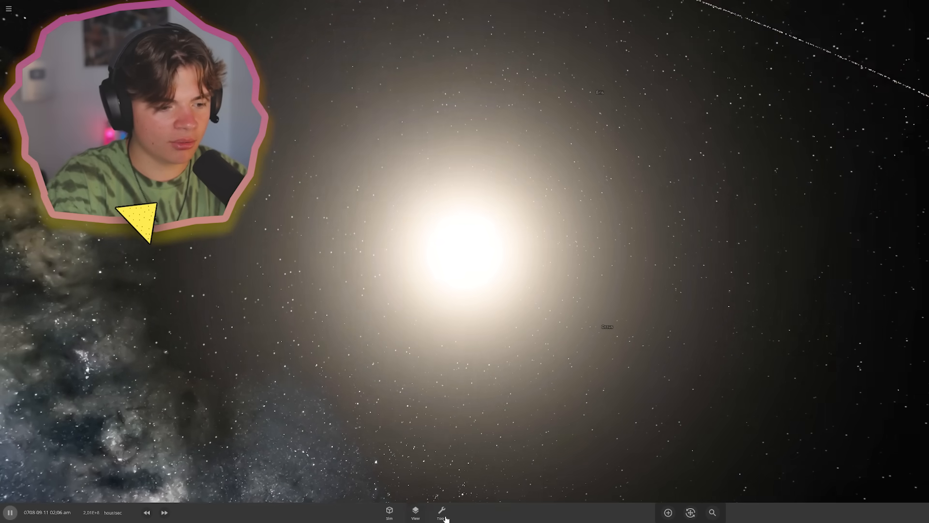
- Explode Stephenson 2-18 with Tools and speed up time to watch the debris spread
{"action": "left_click", "coordinate": [440, 512]}
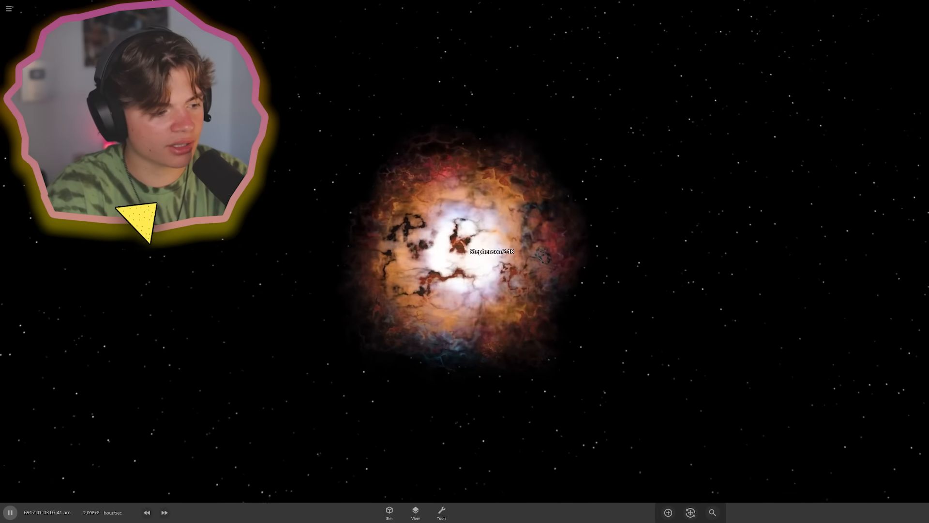
{"action": "left_click", "coordinate": [164, 512]}
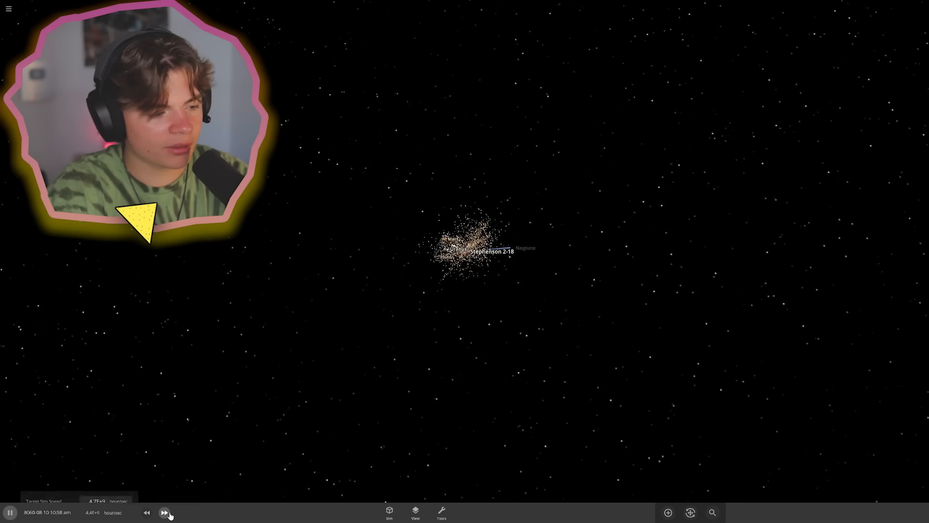
{"action": "left_click", "coordinate": [164, 512]}
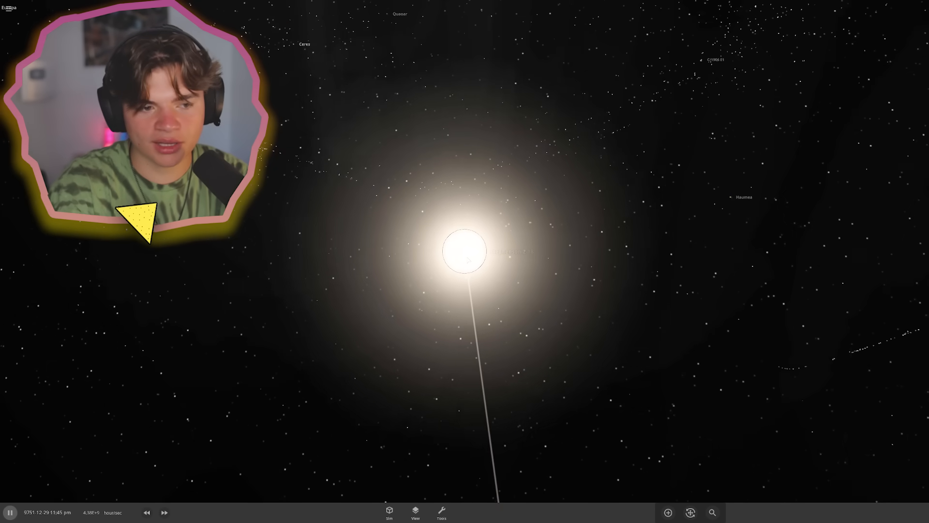
{"action": "left_click", "coordinate": [465, 251]}
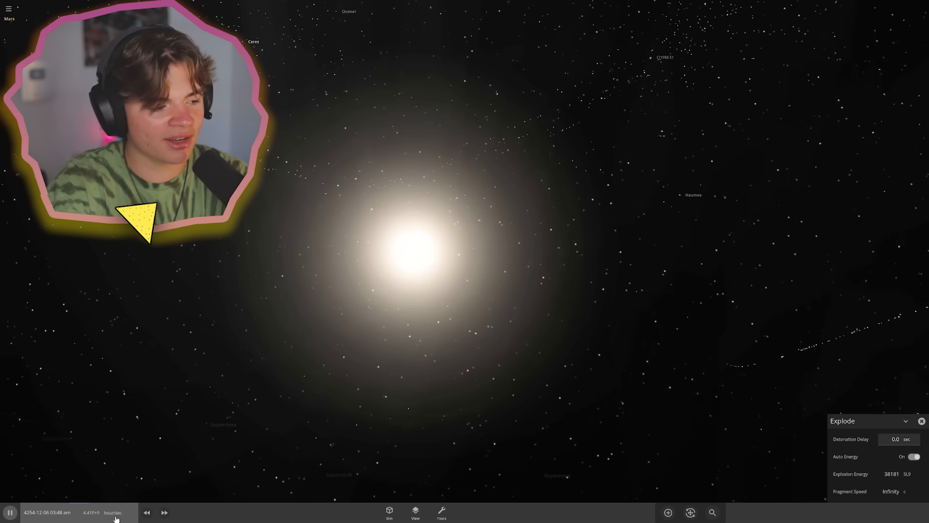
{"action": "left_click", "coordinate": [71, 512]}
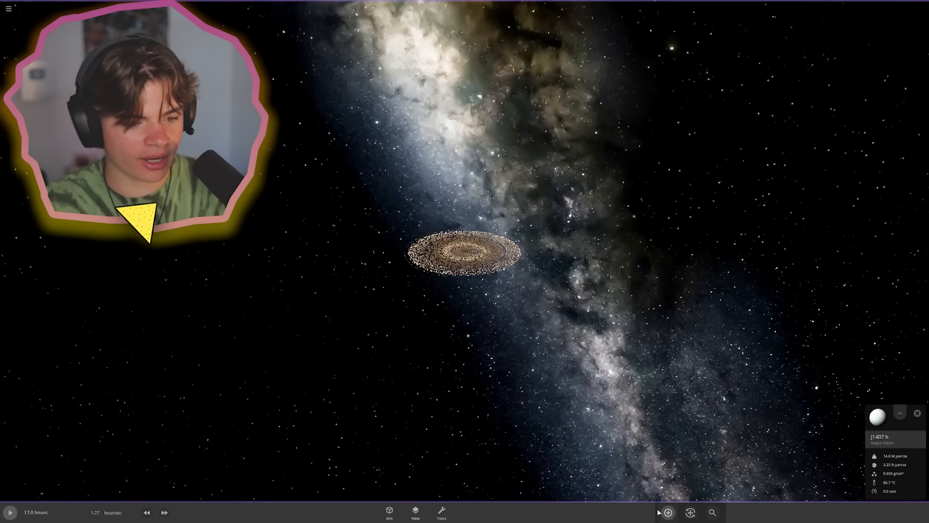
- Open the catalogue of objects to add alongside J1407 b
{"action": "left_click", "coordinate": [668, 512]}
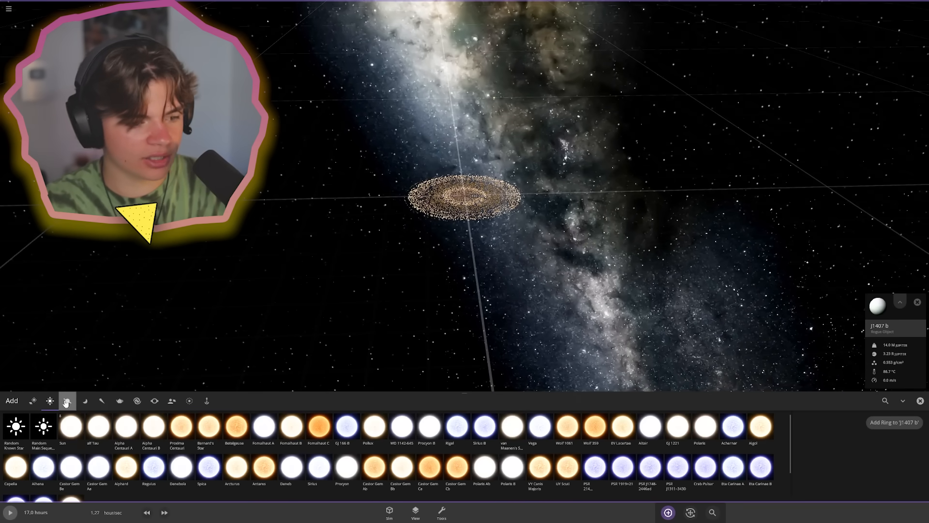
- Search 'ste' to place Stephenson 2-18 beside J1407 b, then speed up the collision
{"action": "type", "text": "ste"}
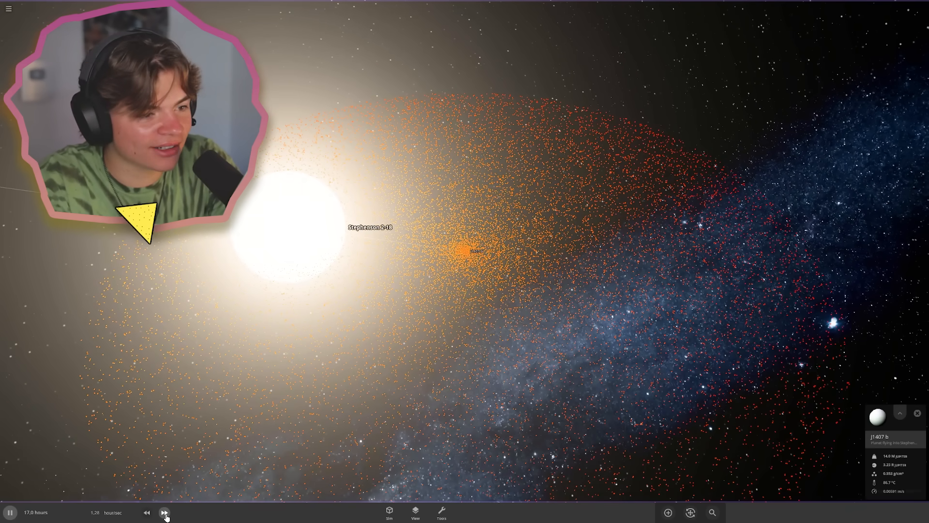
{"action": "left_click", "coordinate": [165, 512]}
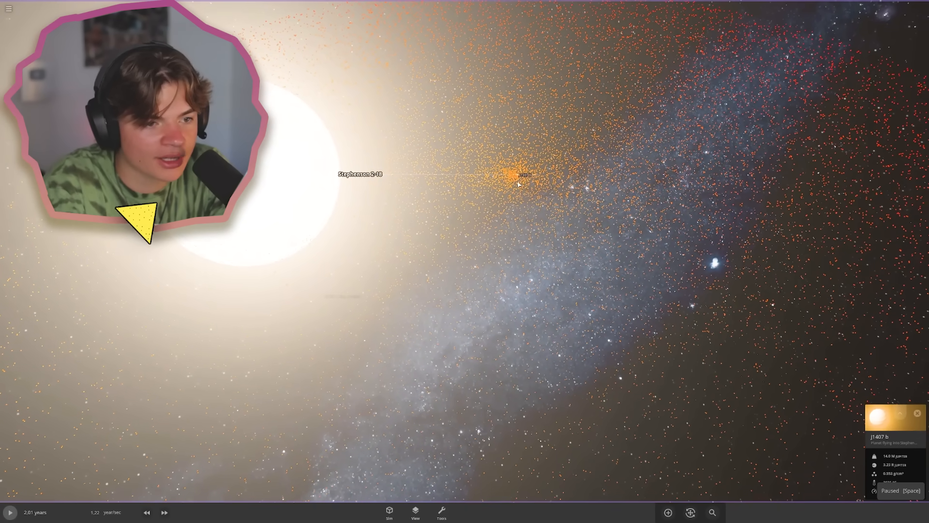
{"action": "left_click", "coordinate": [147, 512]}
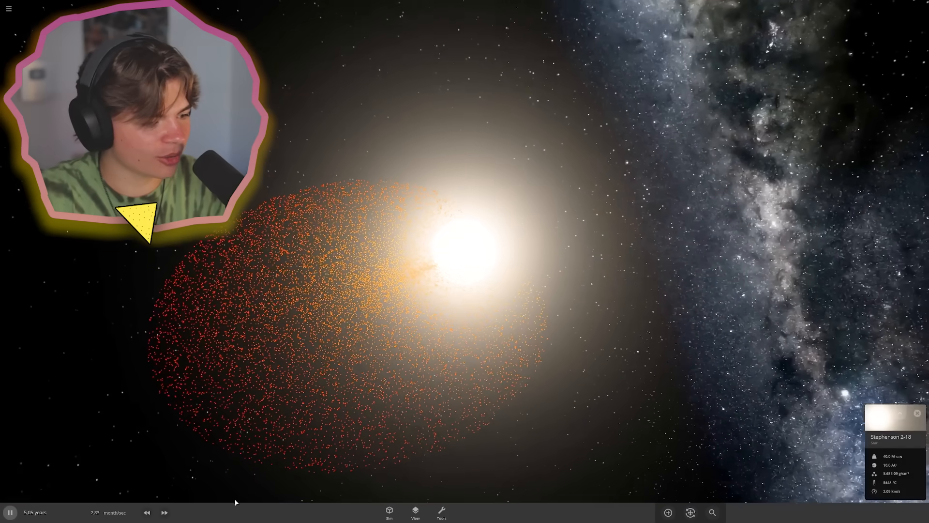
{"action": "left_click", "coordinate": [164, 512]}
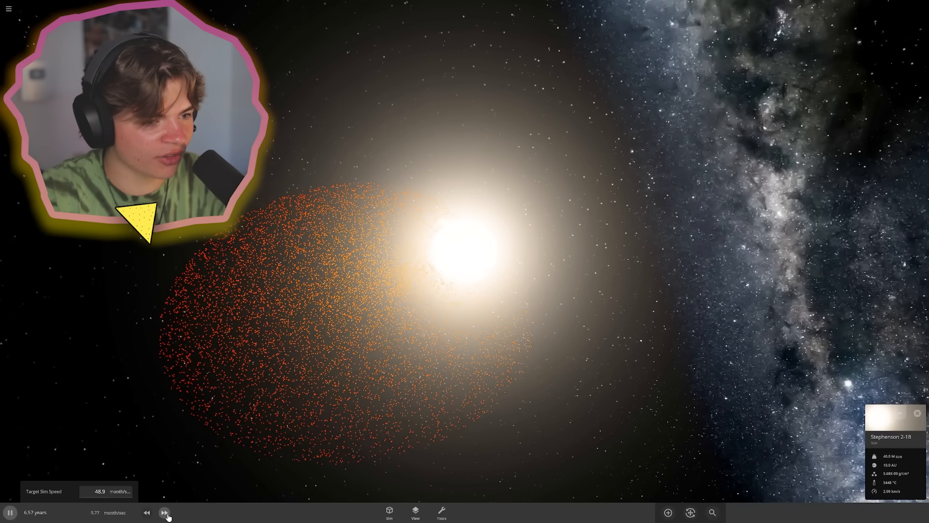